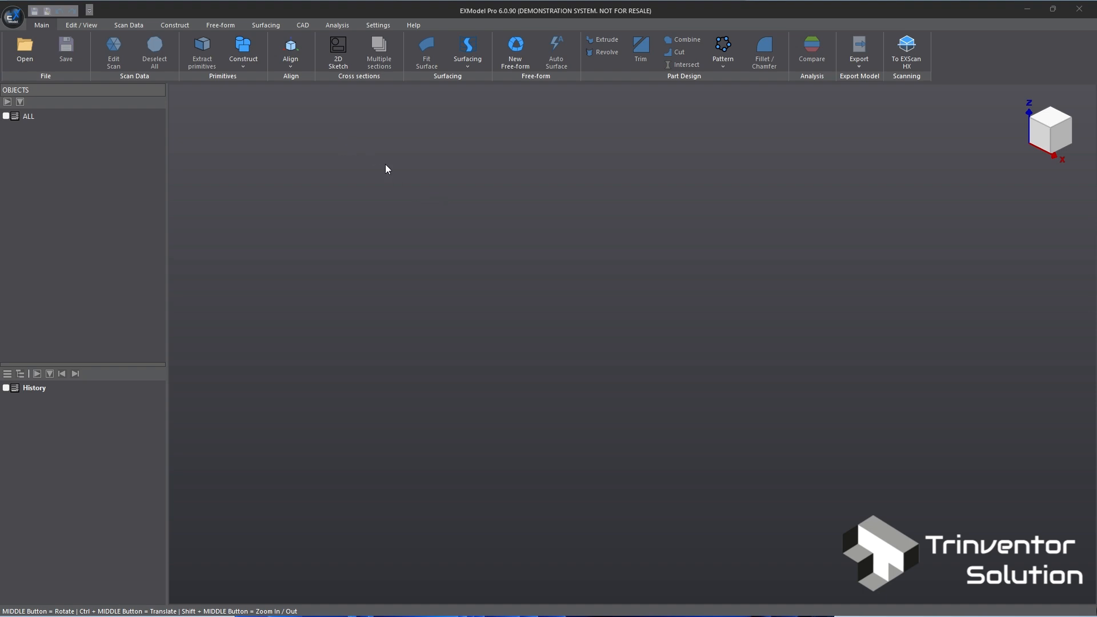
mouse_move(595, 150)
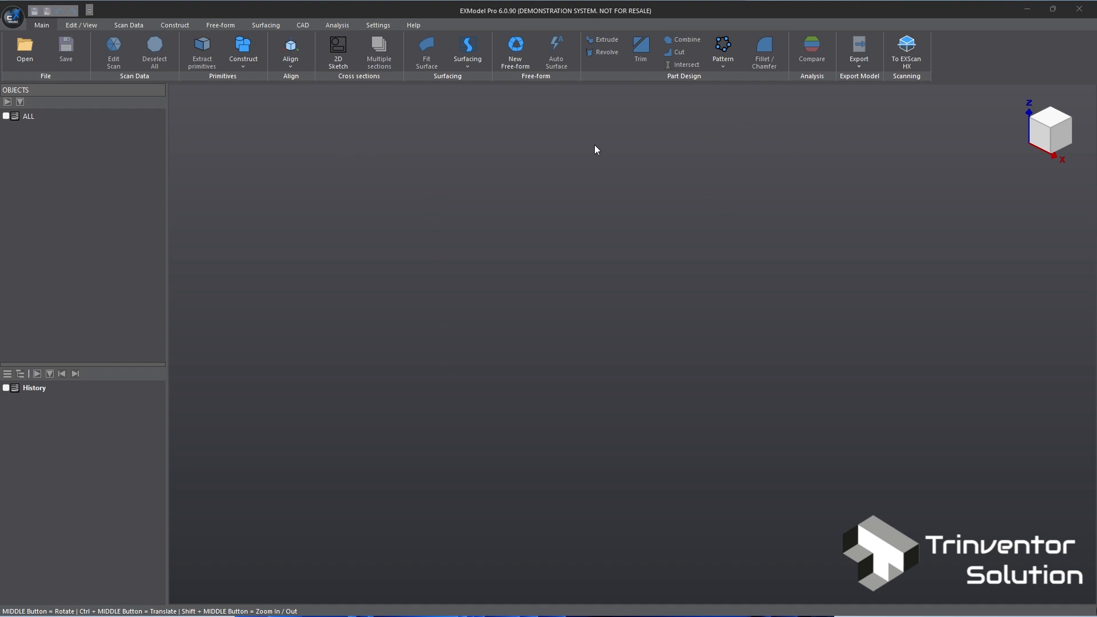
mouse_move(326, 144)
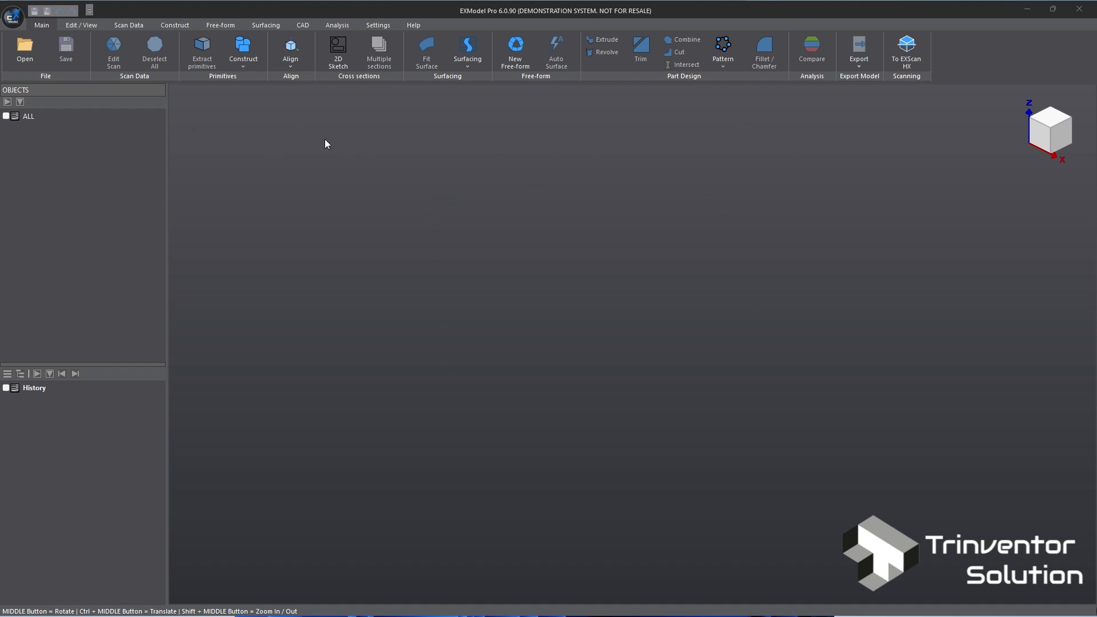
mouse_move(510, 17)
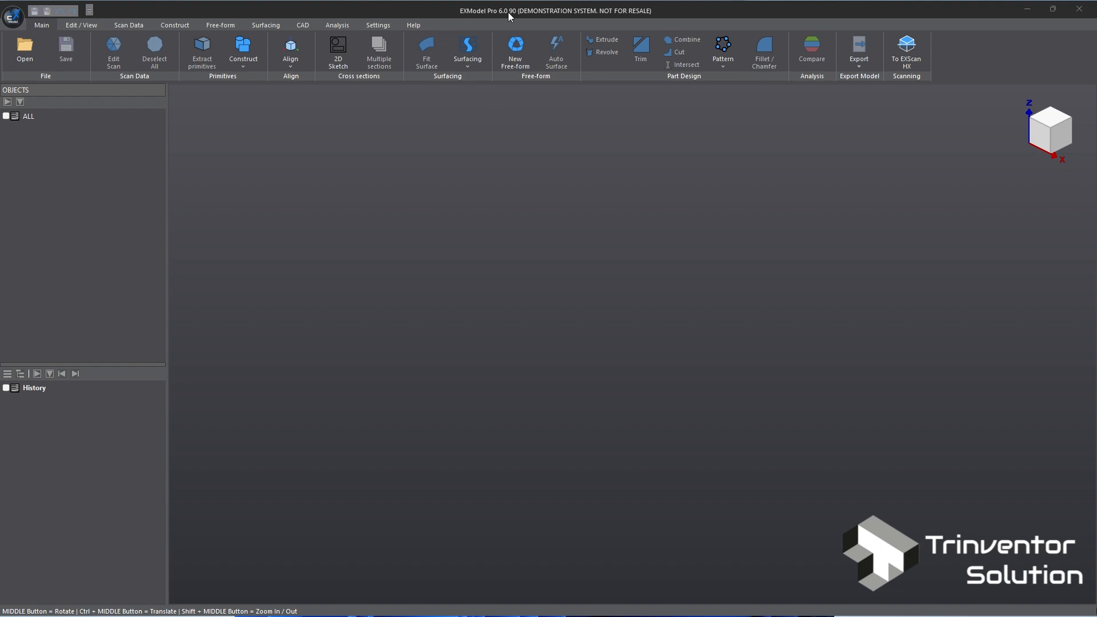
mouse_move(4, 125)
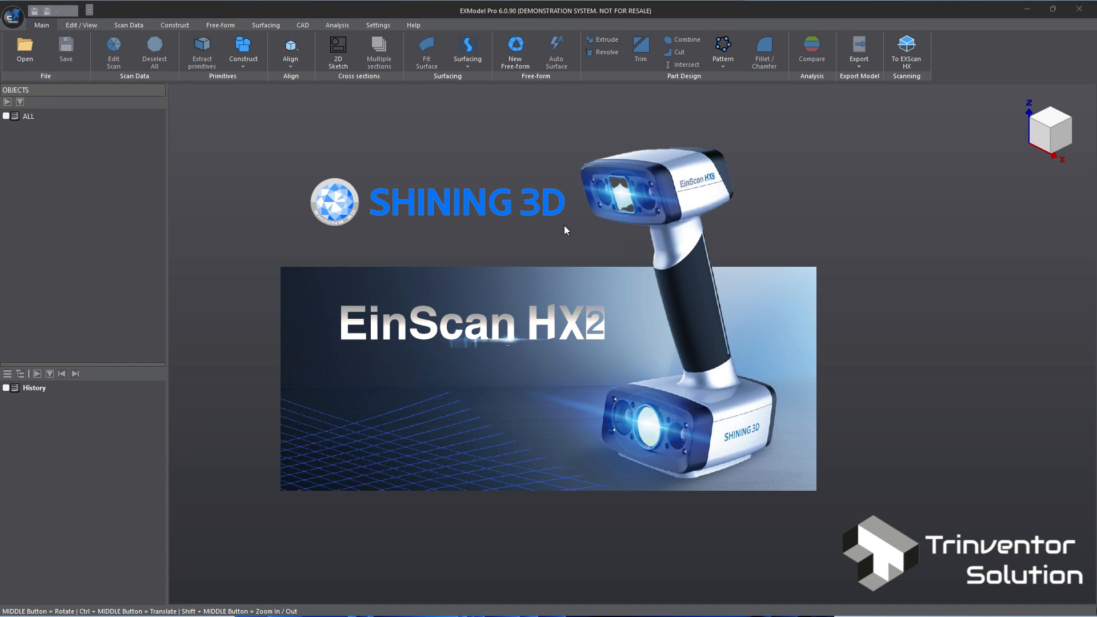
mouse_move(725, 208)
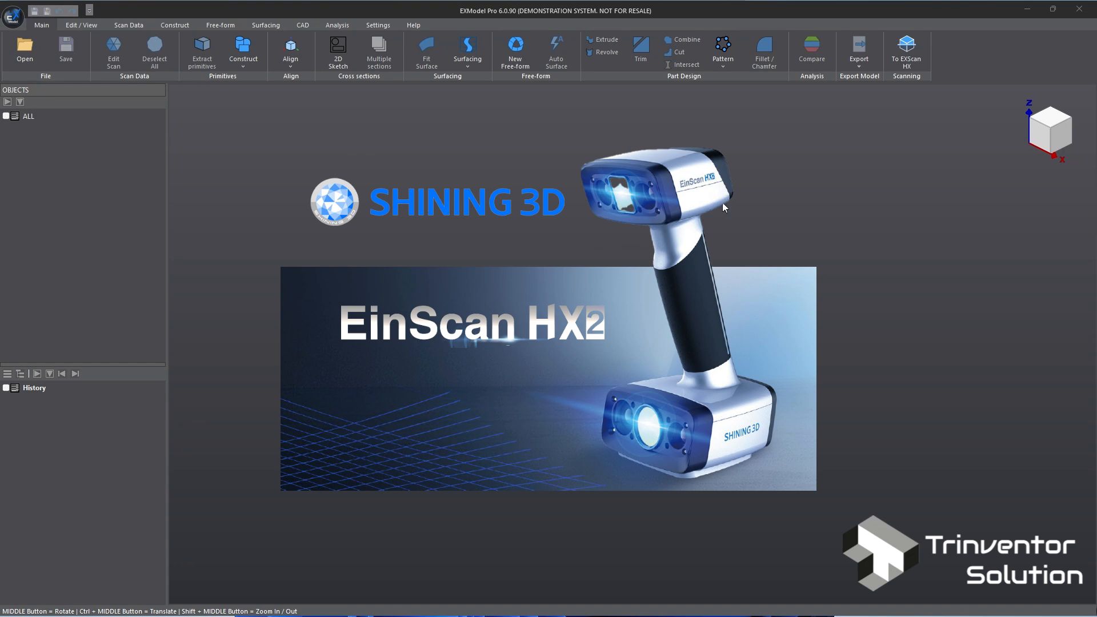
mouse_move(529, 190)
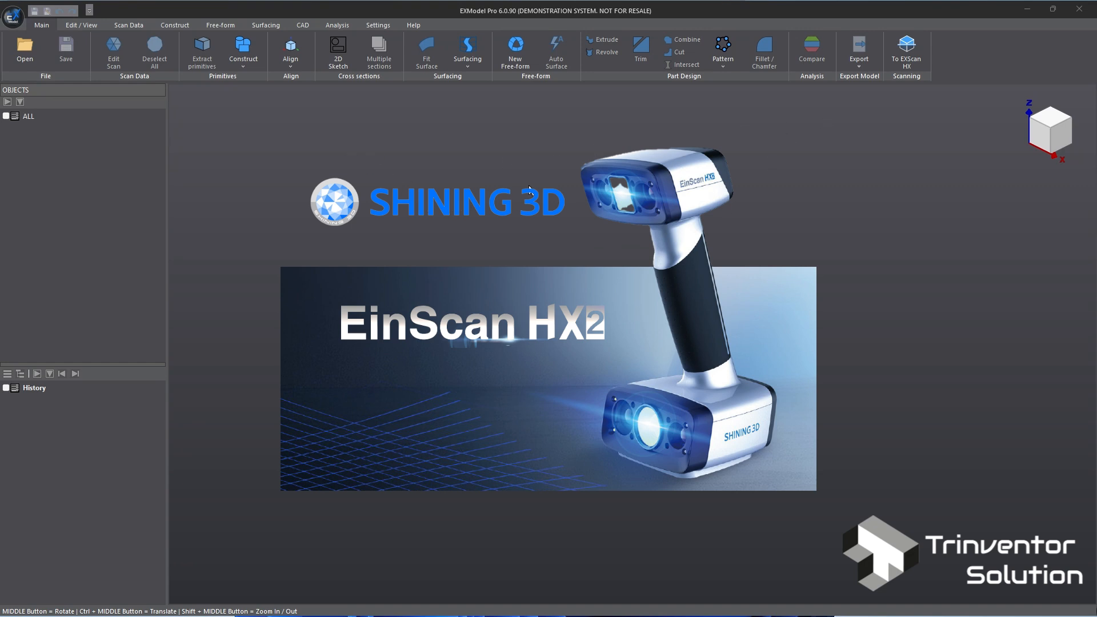
mouse_move(470, 89)
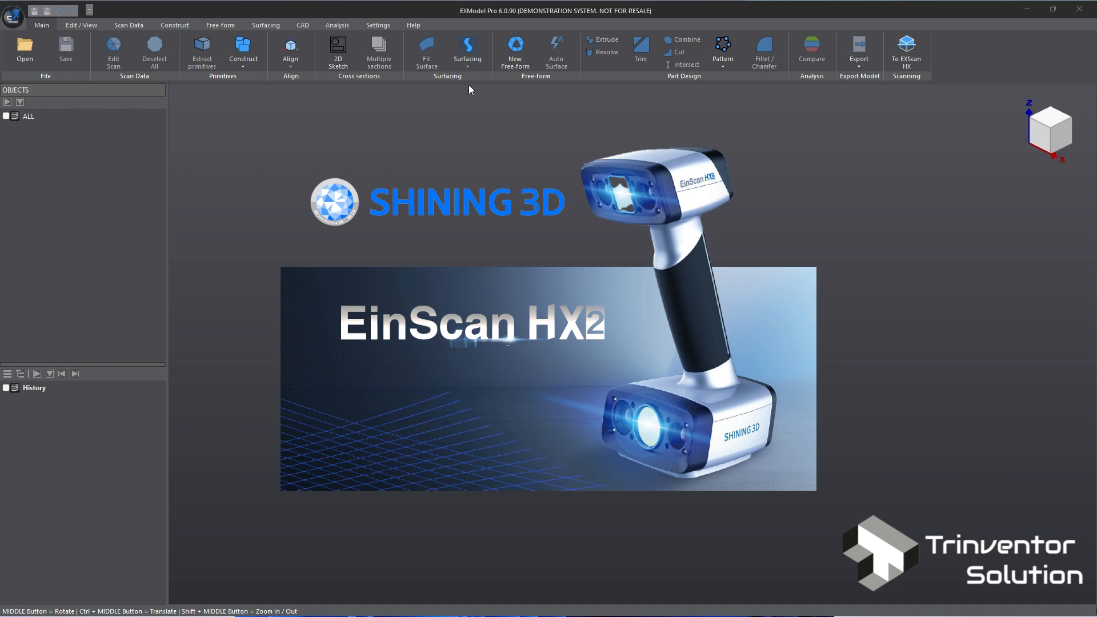
mouse_move(350, 111)
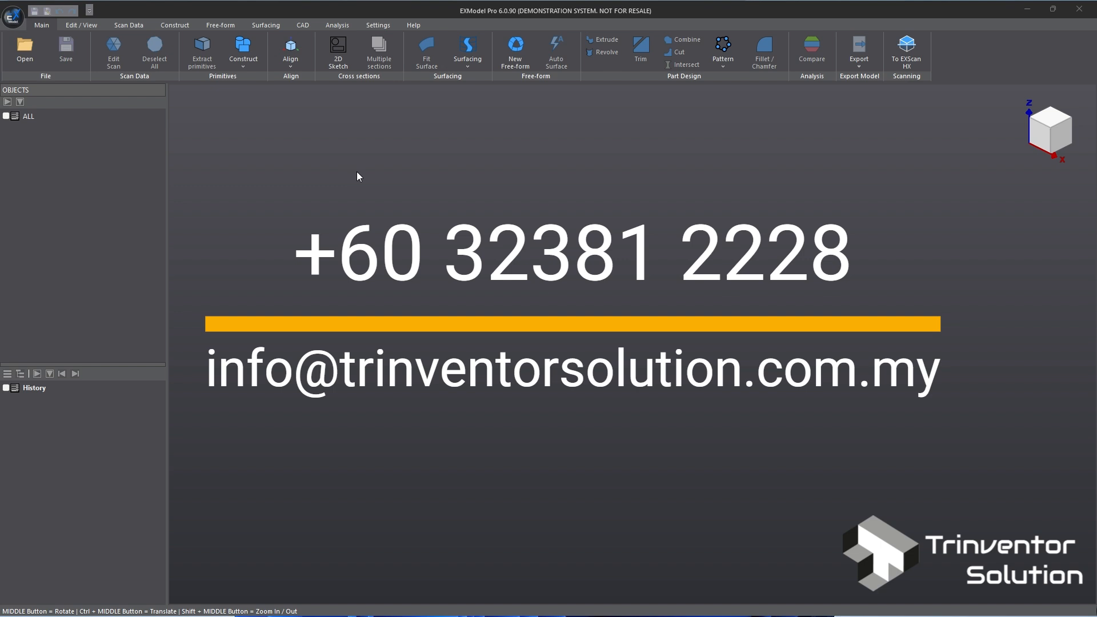
mouse_move(57, 75)
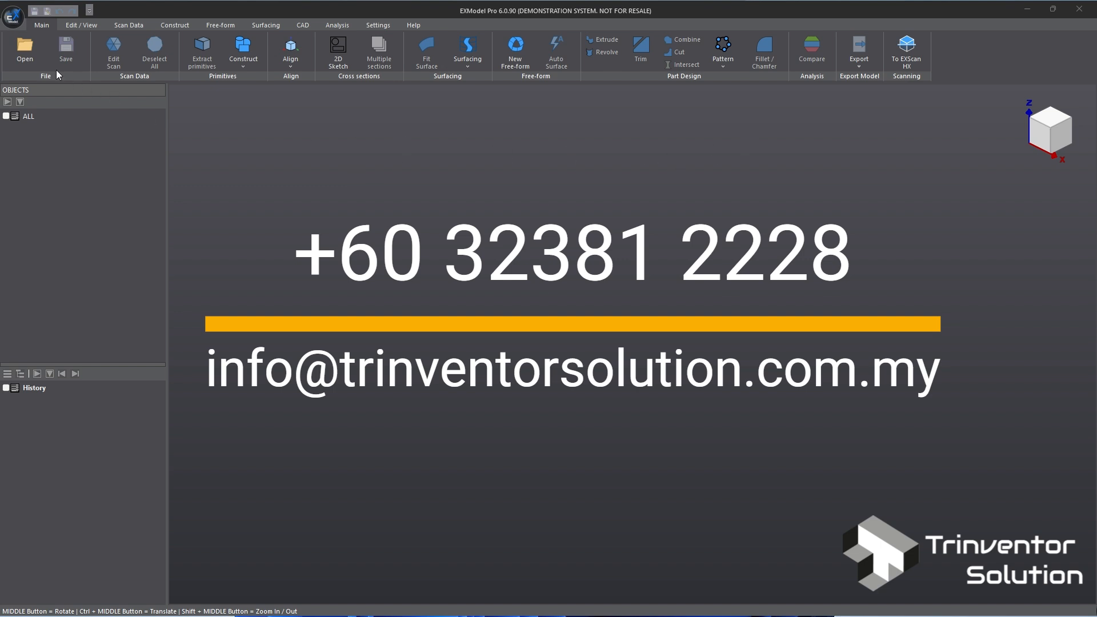
- Load the handpump-F.stl scan mesh from the pump folder
click(24, 49)
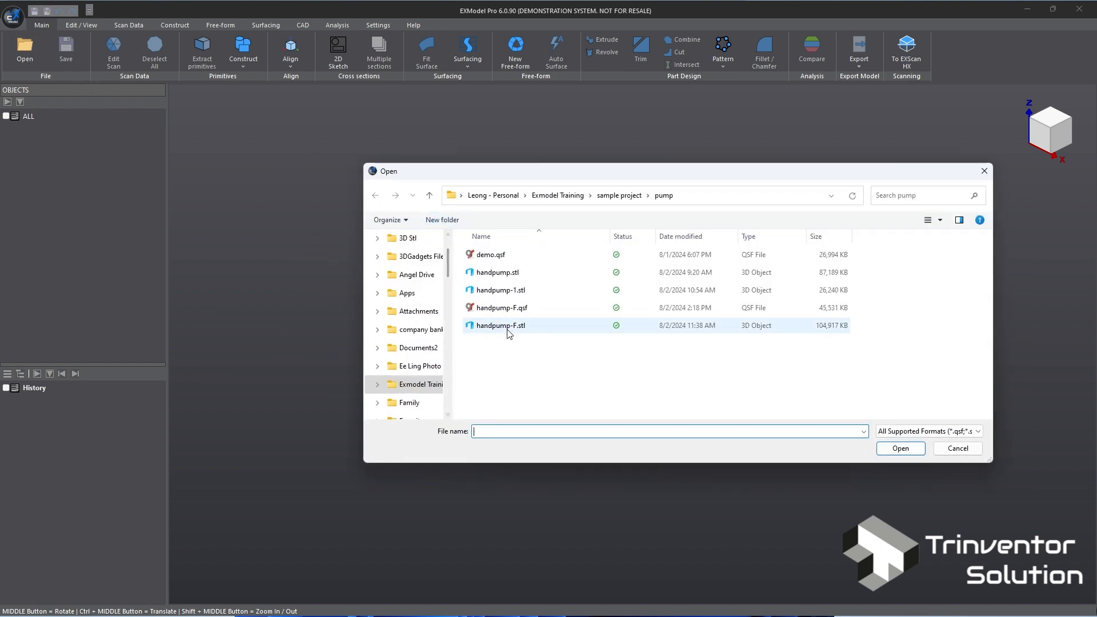
double_click(501, 308)
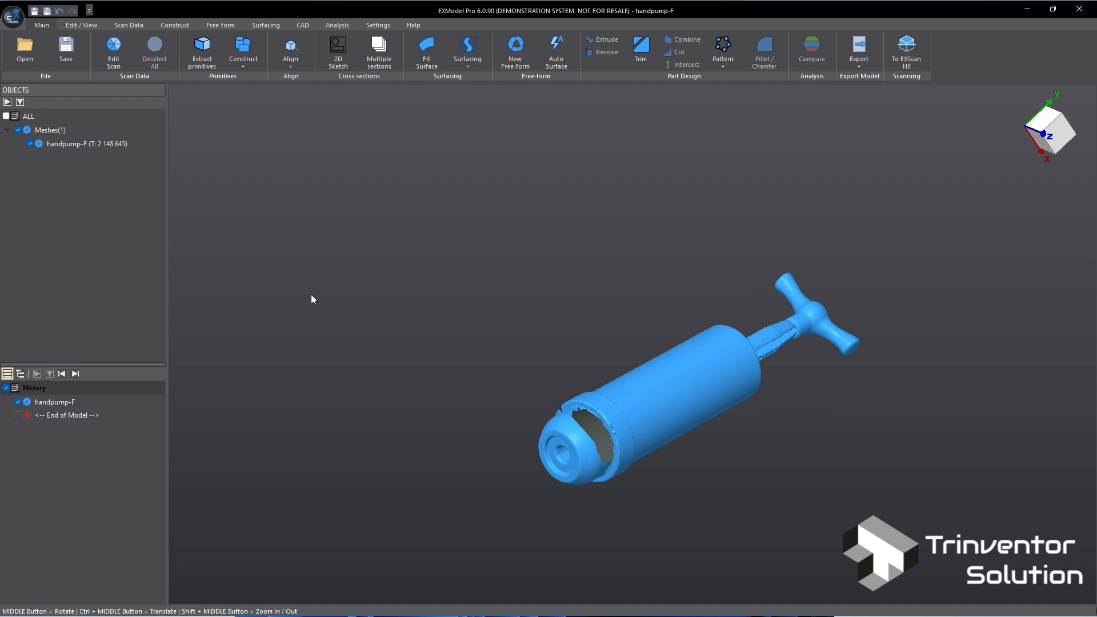
- Reduce handpump-F by 20 % to 429,728 triangles with deviation shown, keeping the original mesh
click(87, 144)
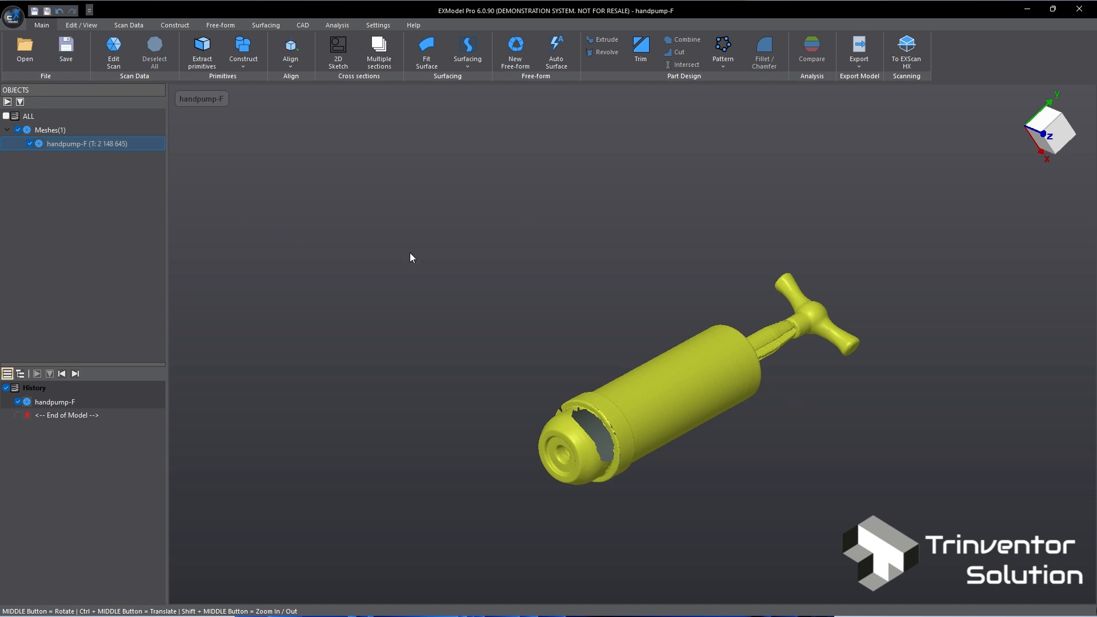
mouse_move(130, 24)
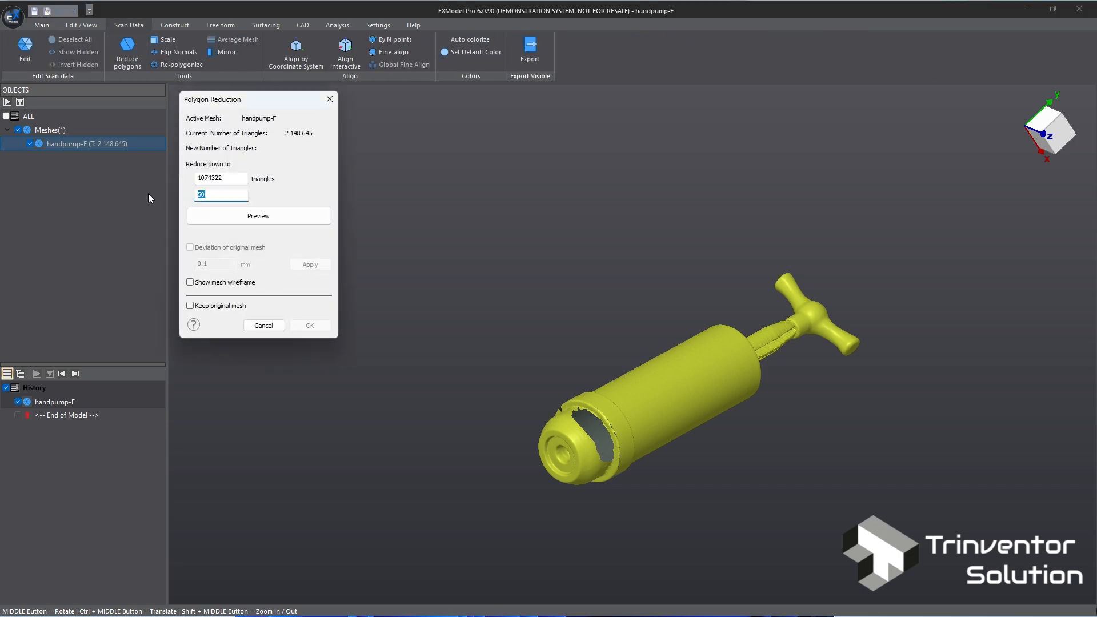
text(20)
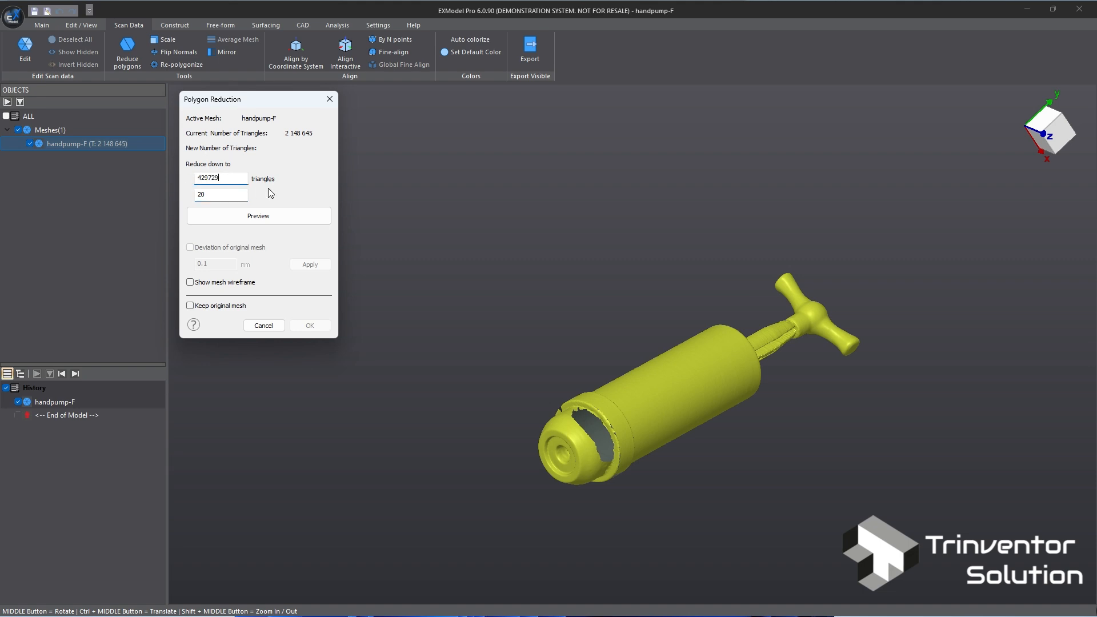
click(259, 216)
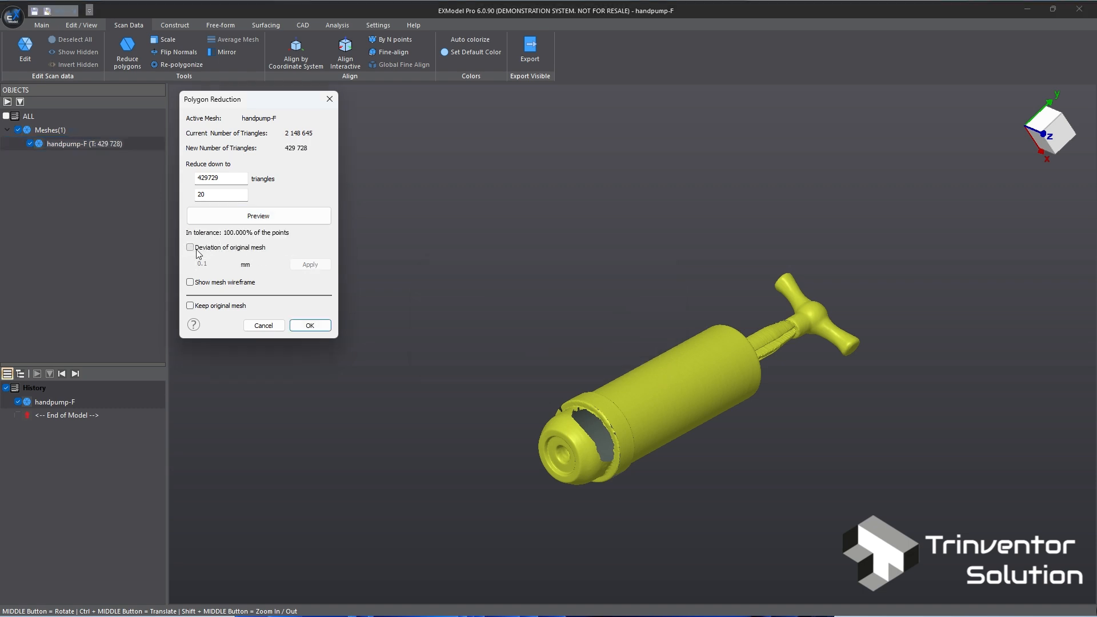
click(190, 246)
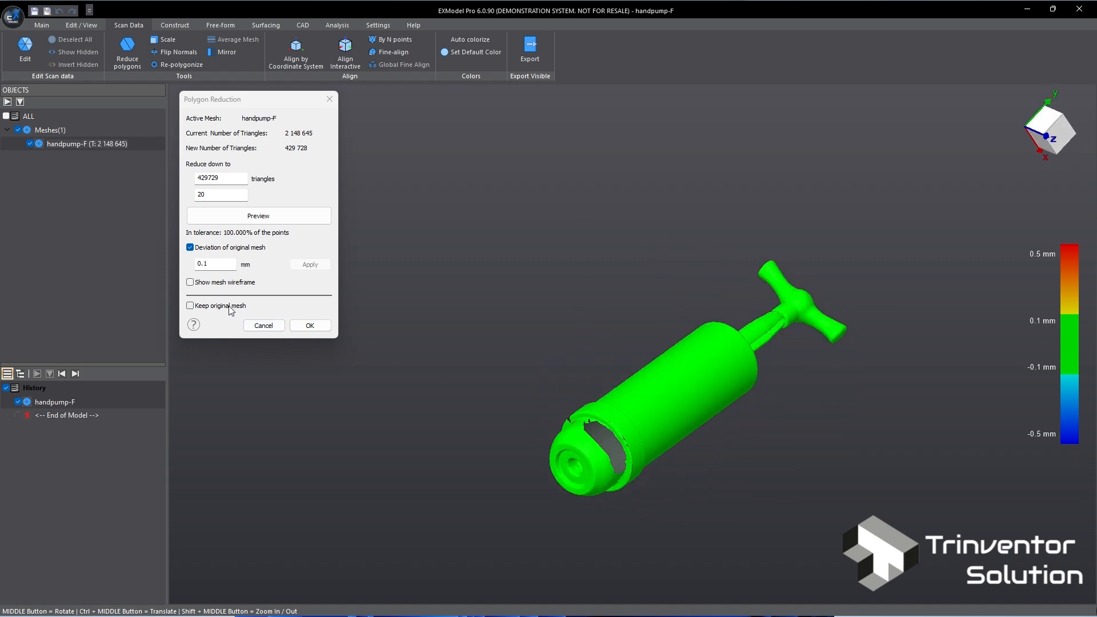
click(190, 306)
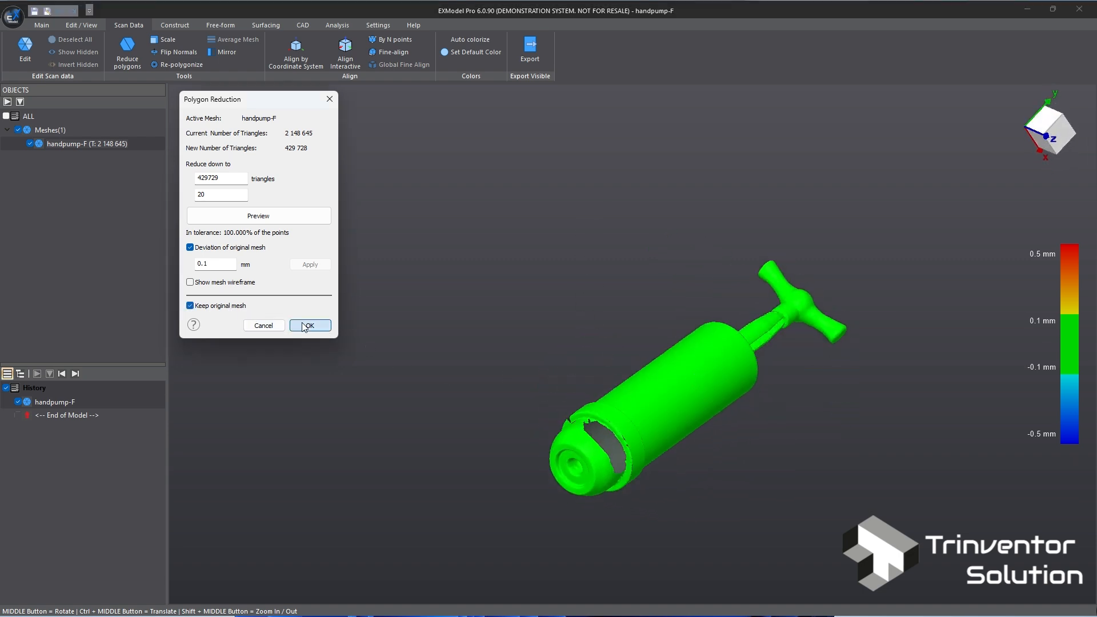
click(309, 326)
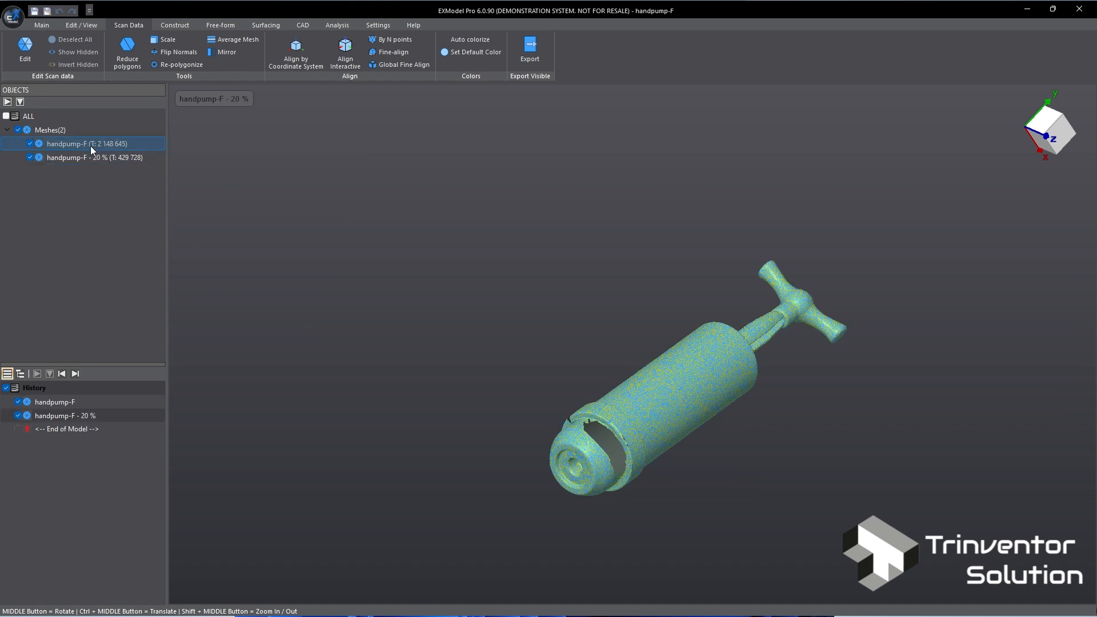
- Hide the original handpump-F mesh and view the reduced copy from the front
click(95, 157)
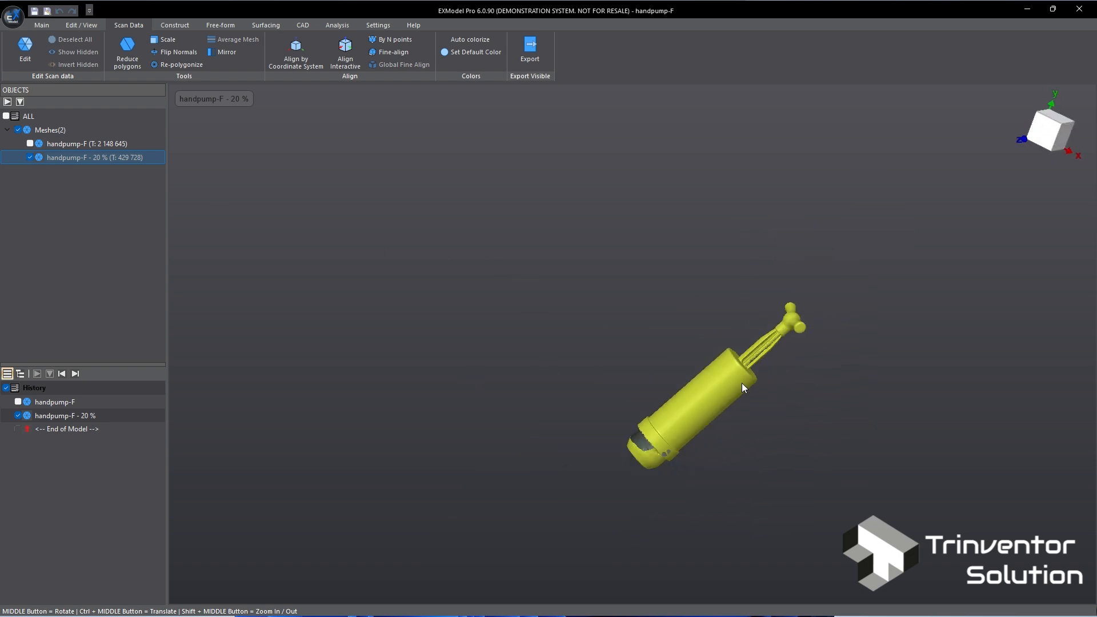
click(1045, 130)
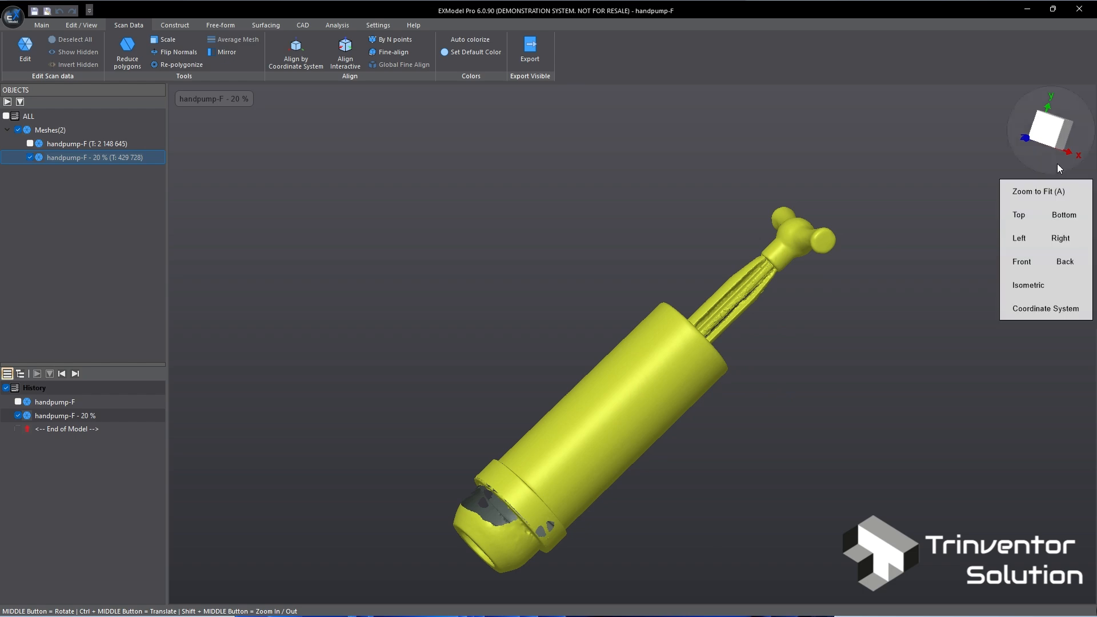
click(1045, 309)
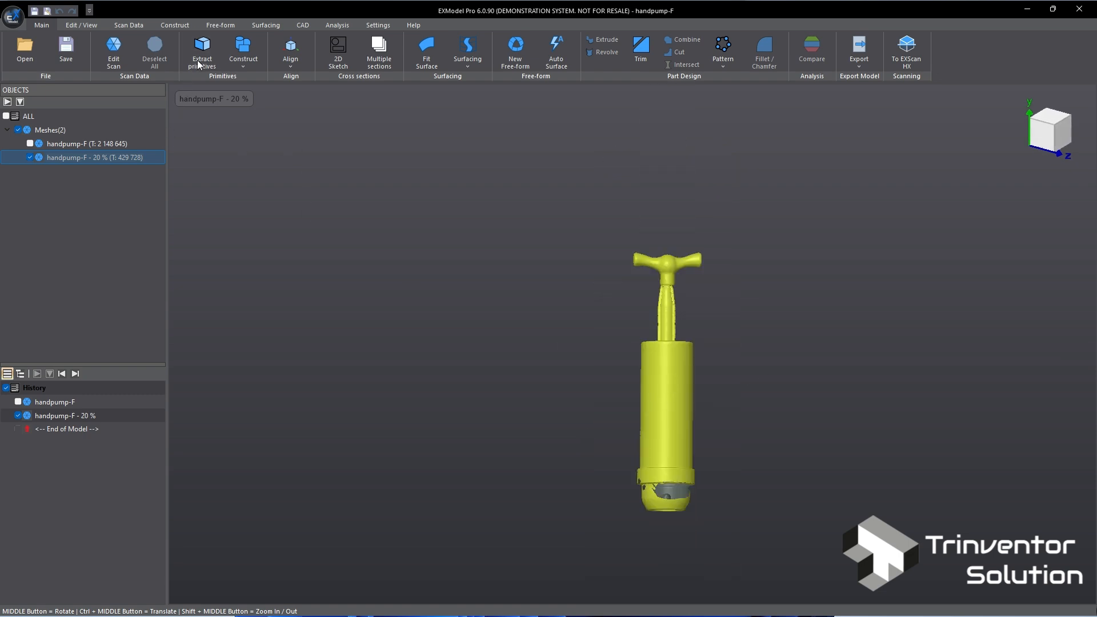
- Fit a cylinder to the pump body with deviation shown, then a plane to the top face
click(201, 52)
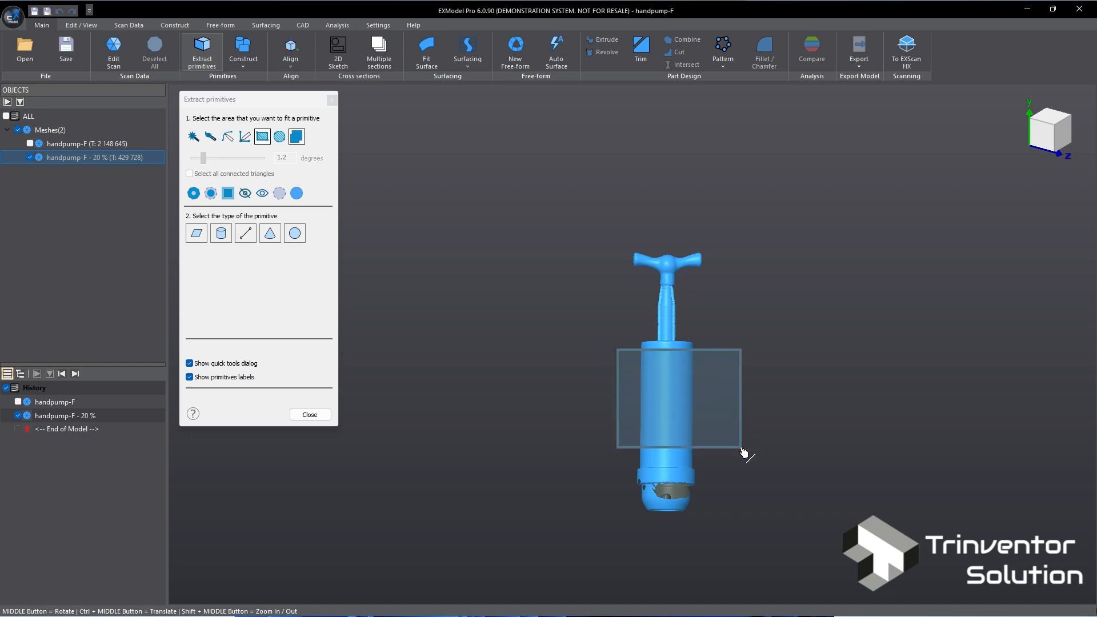
click(221, 233)
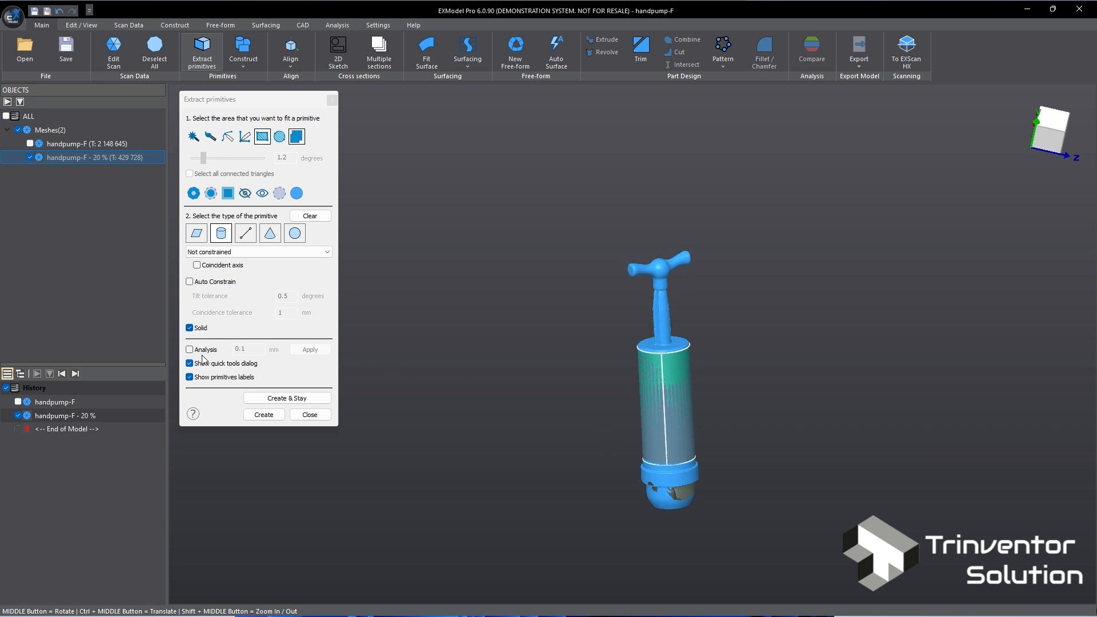
click(189, 349)
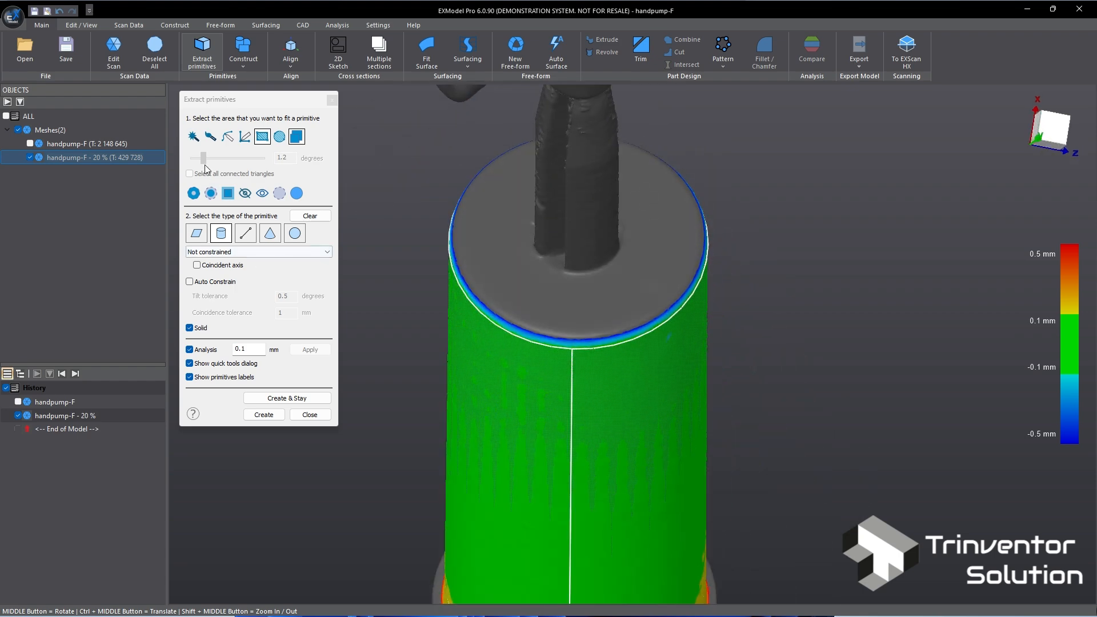
click(264, 397)
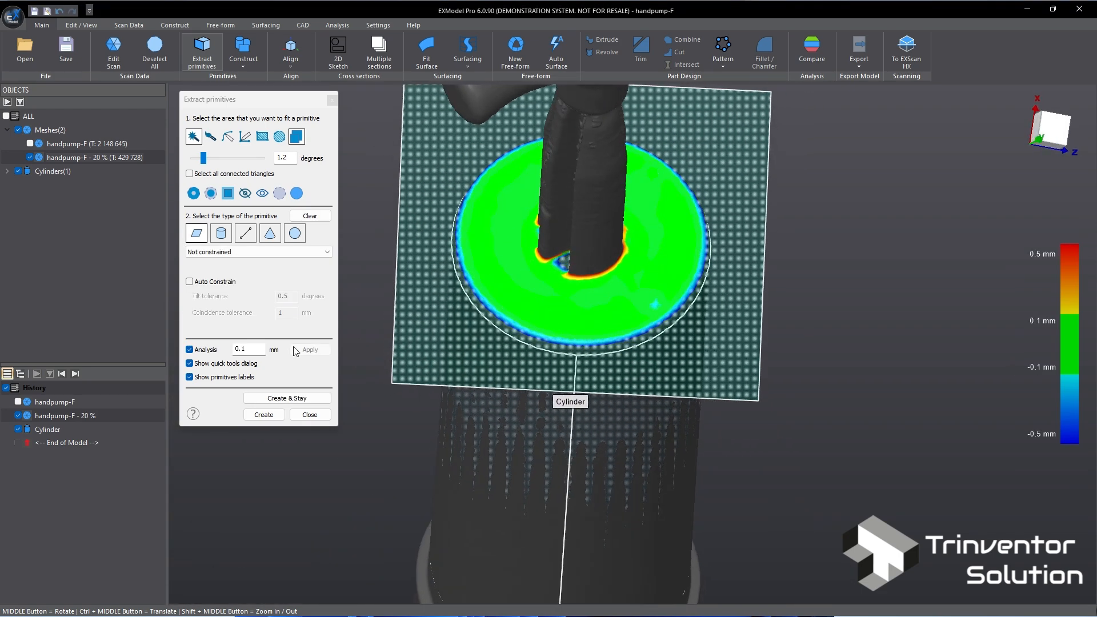
click(263, 413)
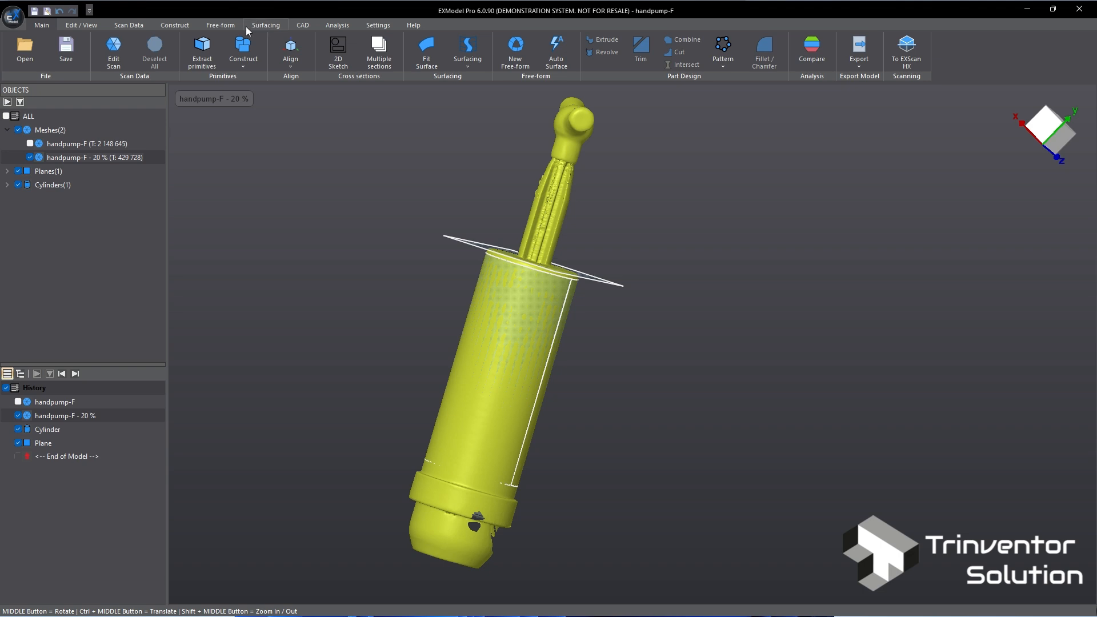
- Align by coordinate system with the cylinder as Z axis and the plane as OXY
click(290, 50)
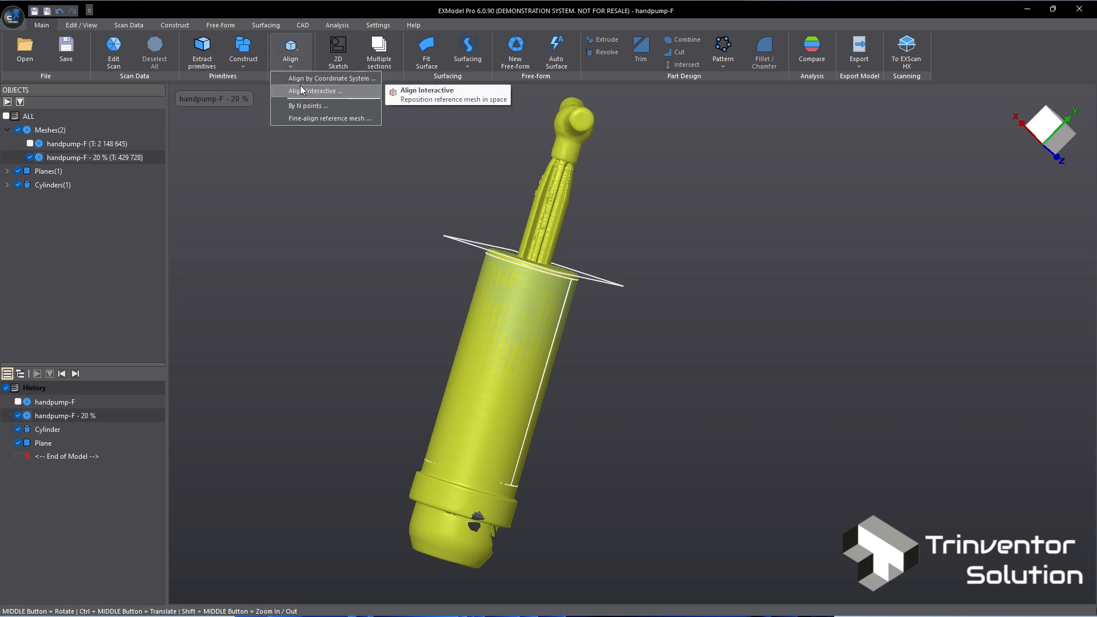
click(335, 77)
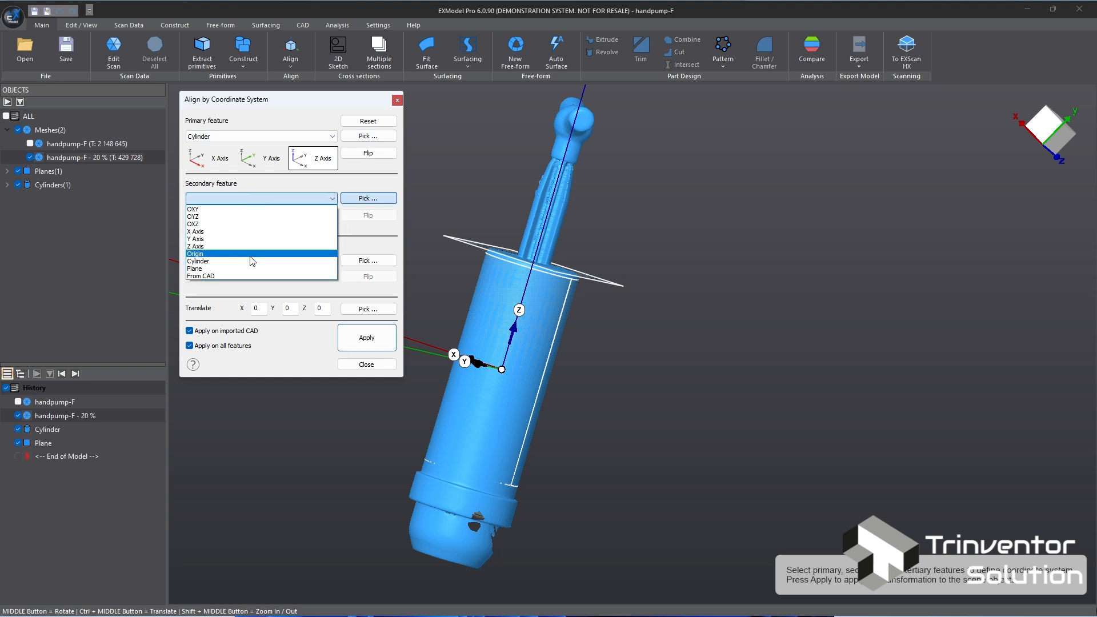
click(197, 268)
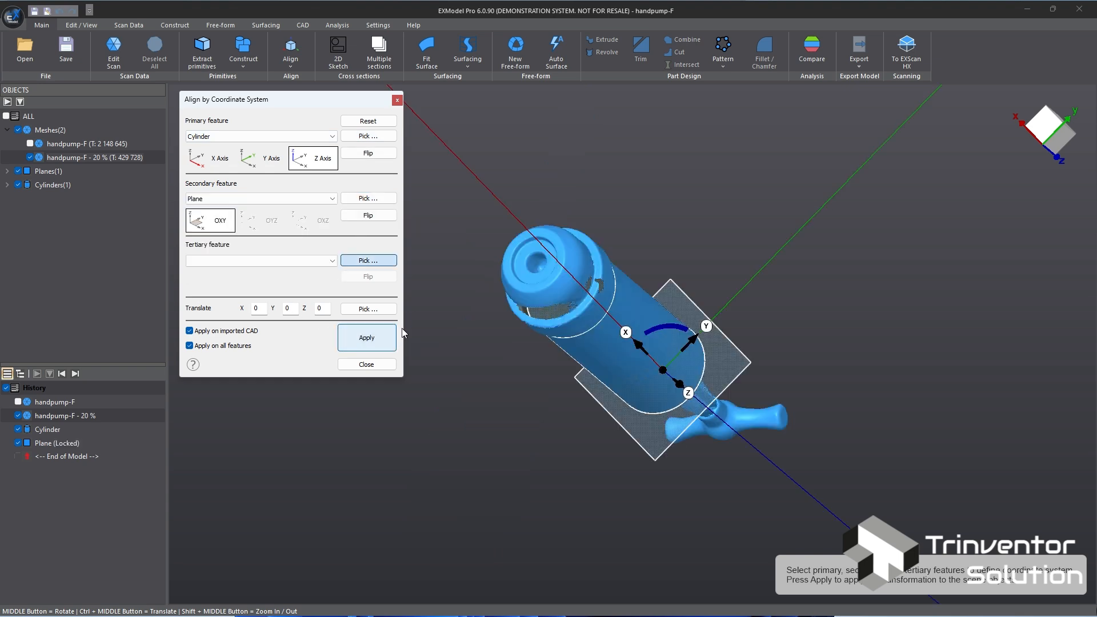
click(1046, 129)
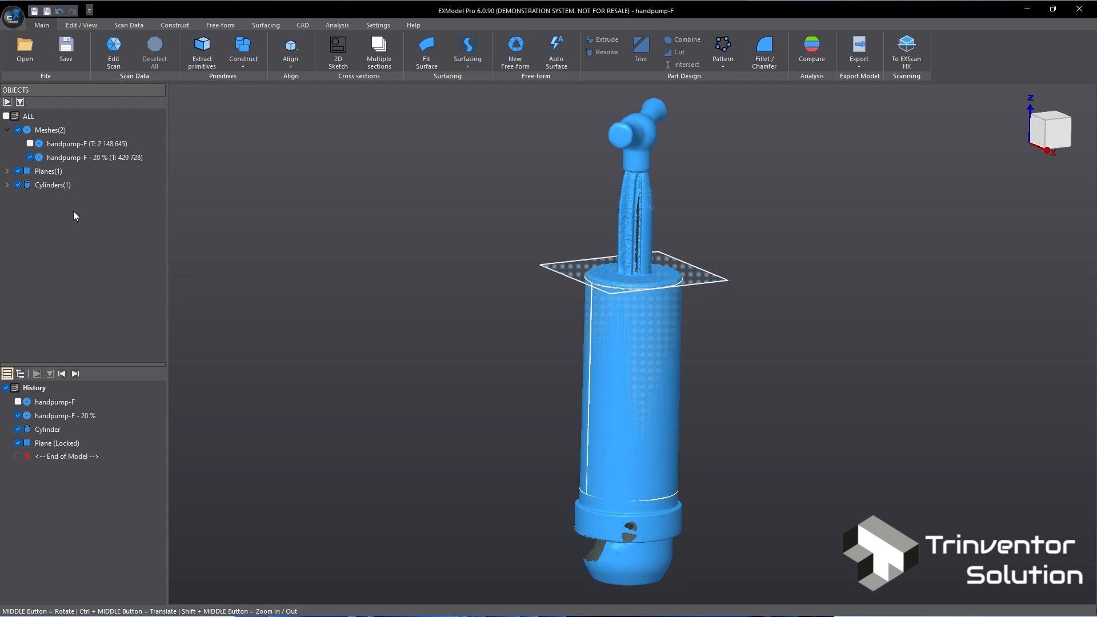
- Hide the fitted Planes and Cylinders in the Objects tree
click(18, 443)
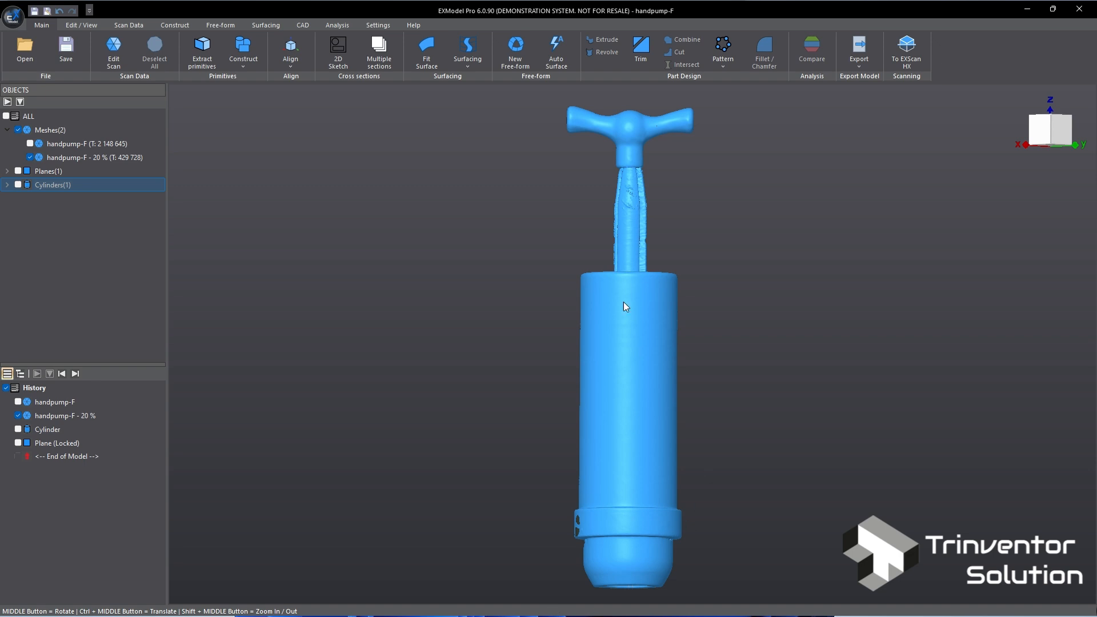
mouse_move(695, 262)
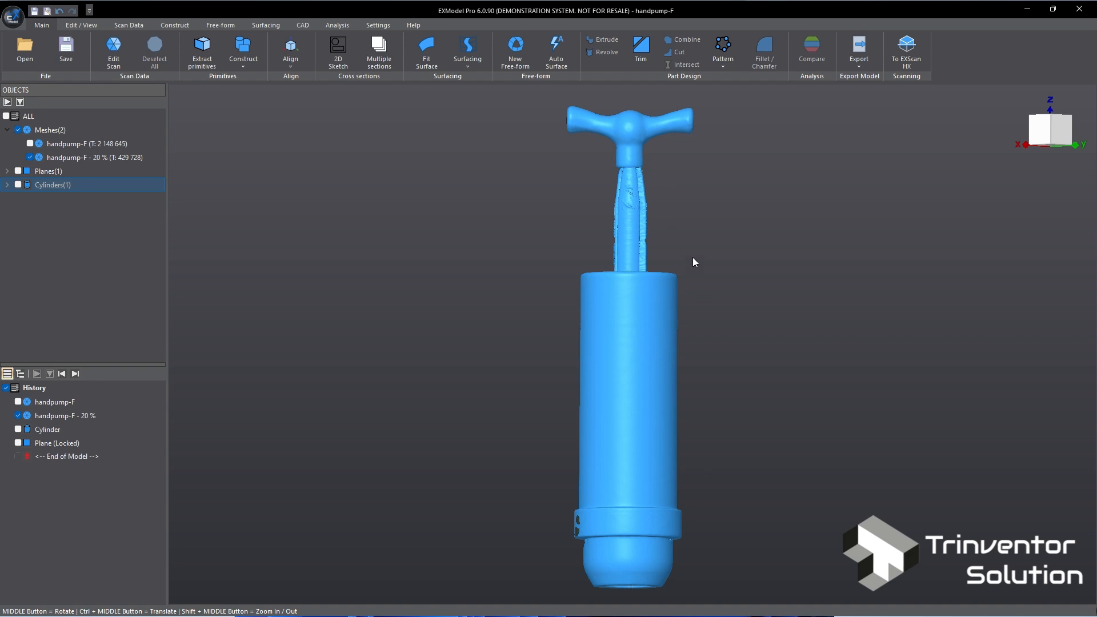
mouse_move(689, 487)
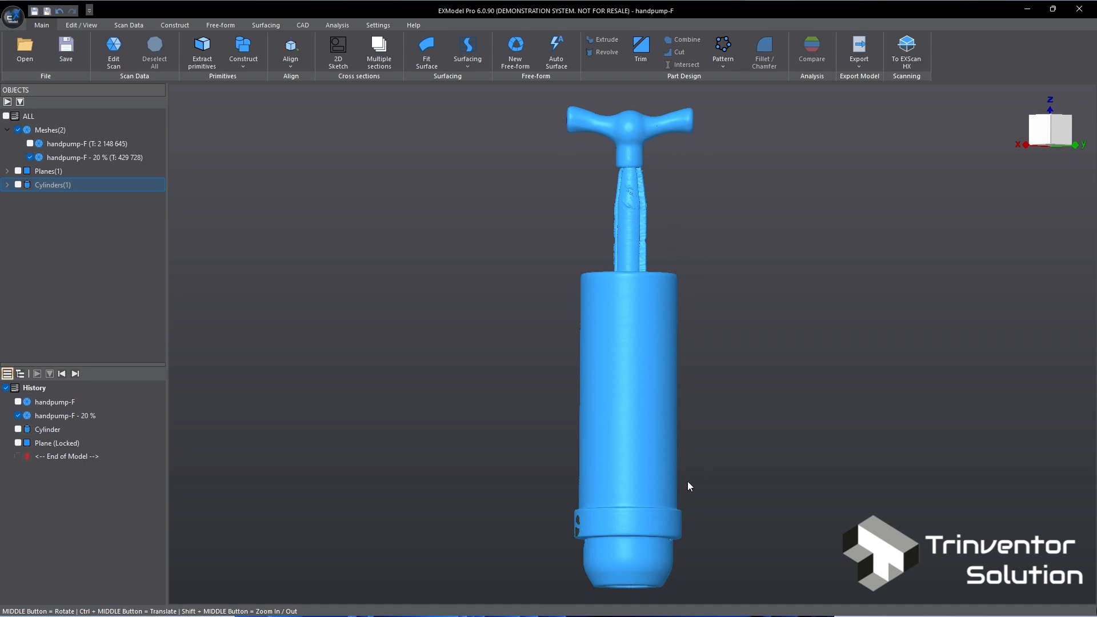
mouse_move(280, 139)
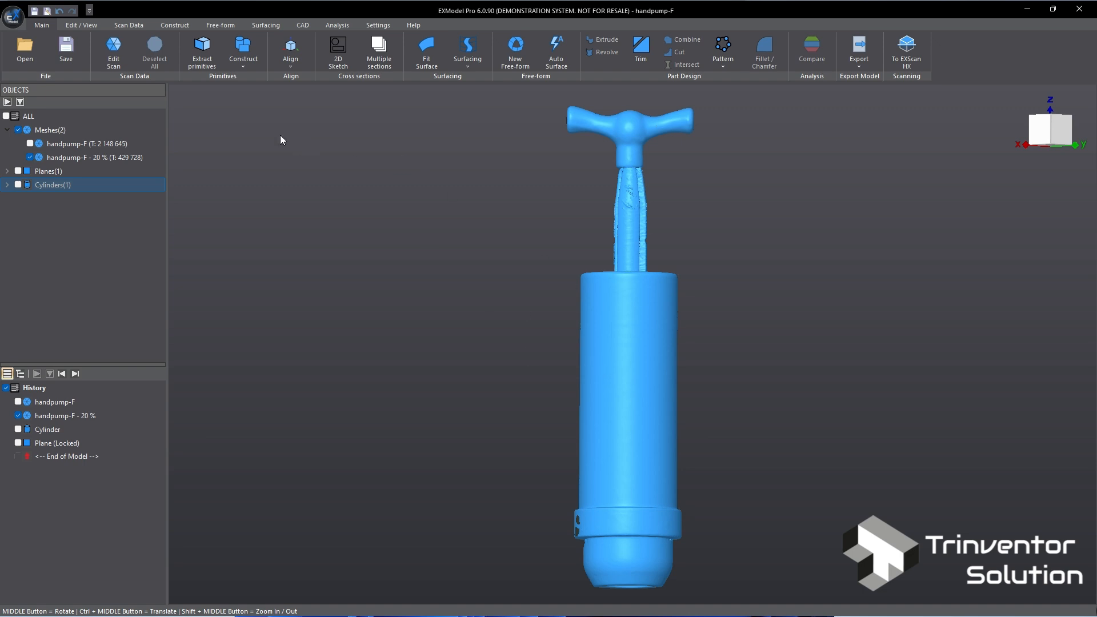
- Create a 2D sketch for a revolved surface around the Z axis
click(338, 50)
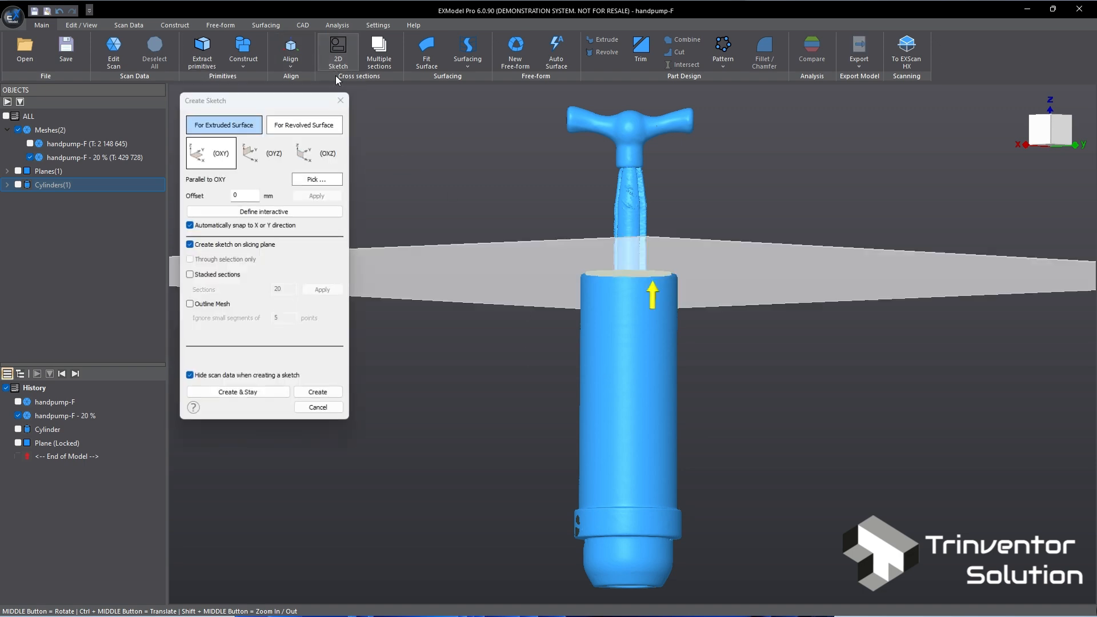
click(304, 123)
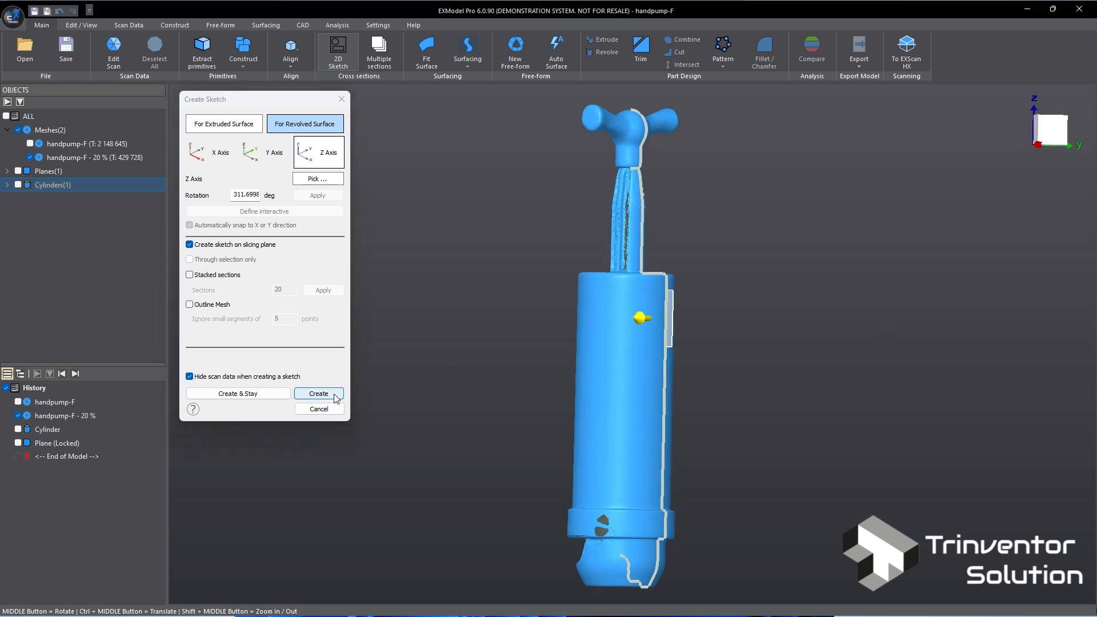
click(318, 393)
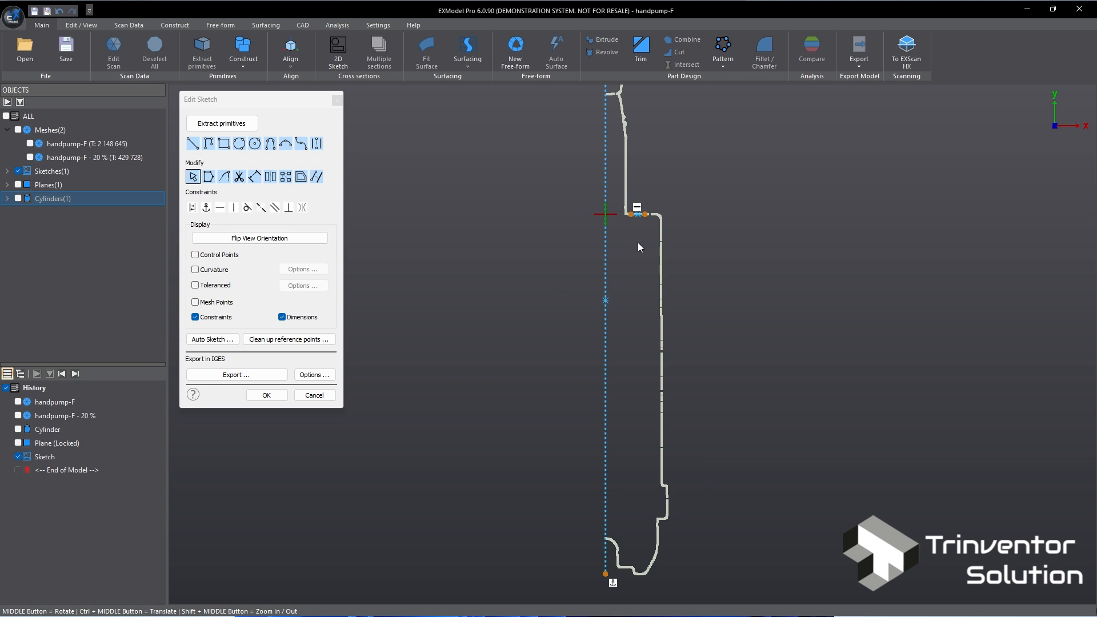
- Trace the body profile with lines and a 10.2393 mm arc fillet and finish the sketch
click(660, 343)
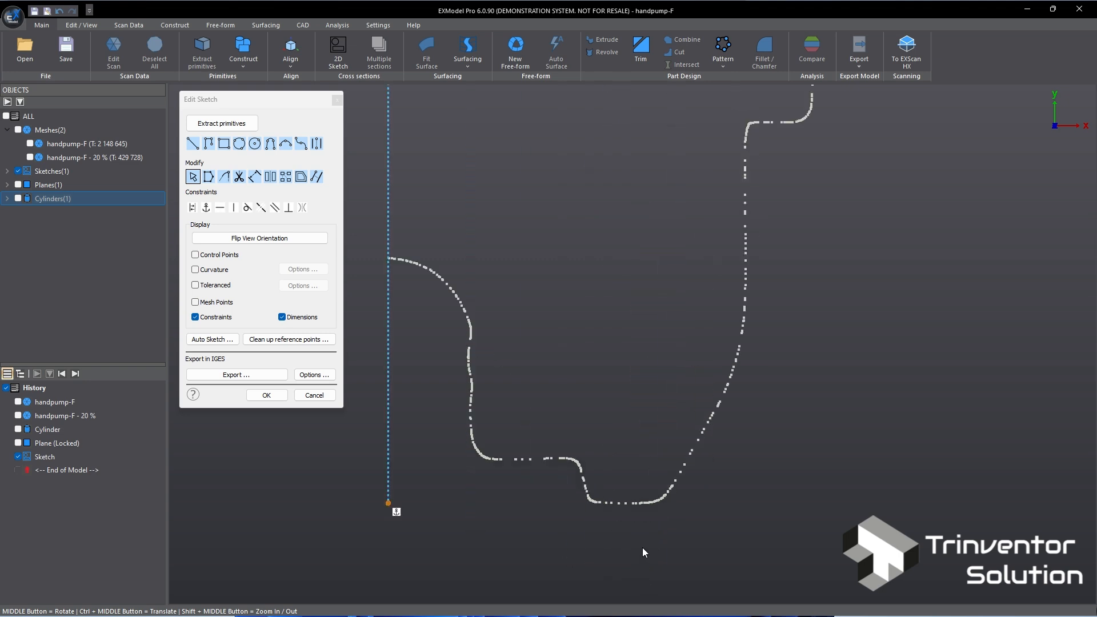
click(630, 501)
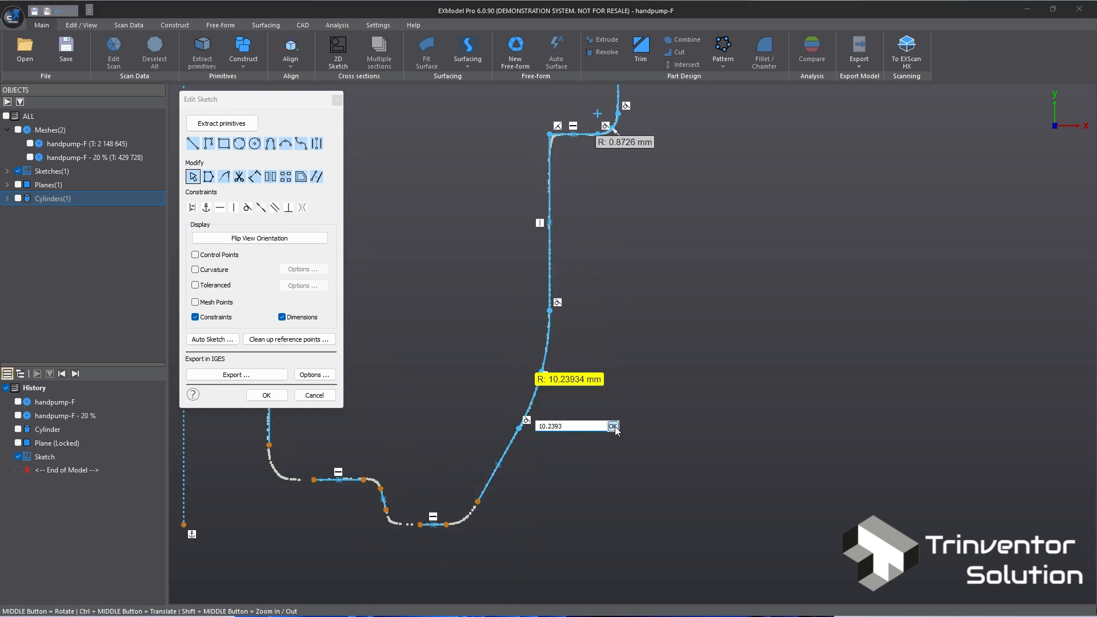
click(612, 426)
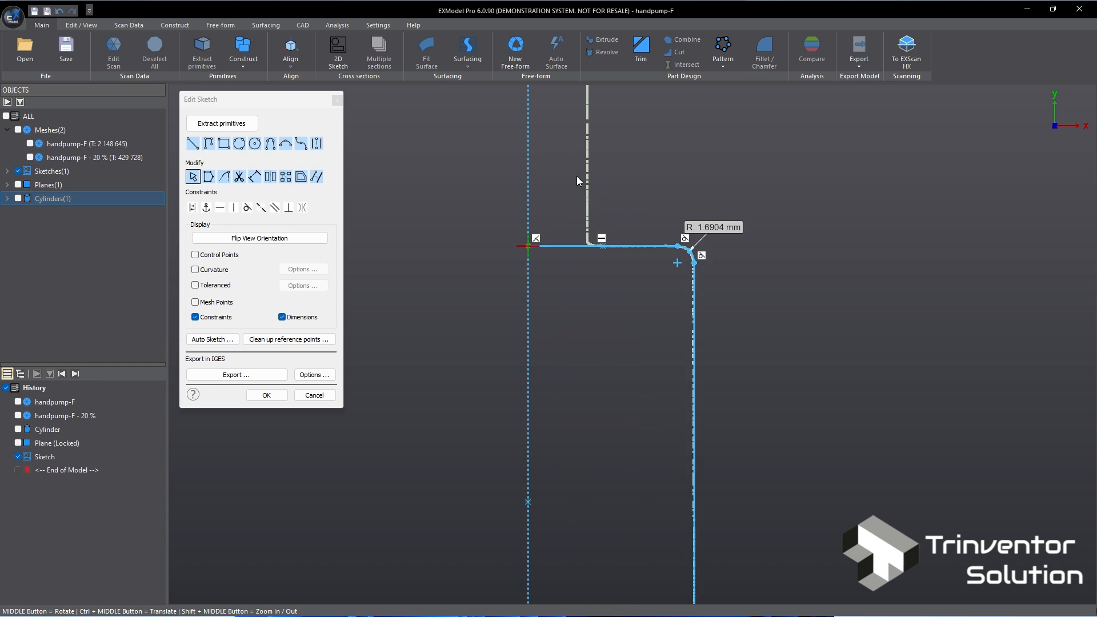
click(267, 394)
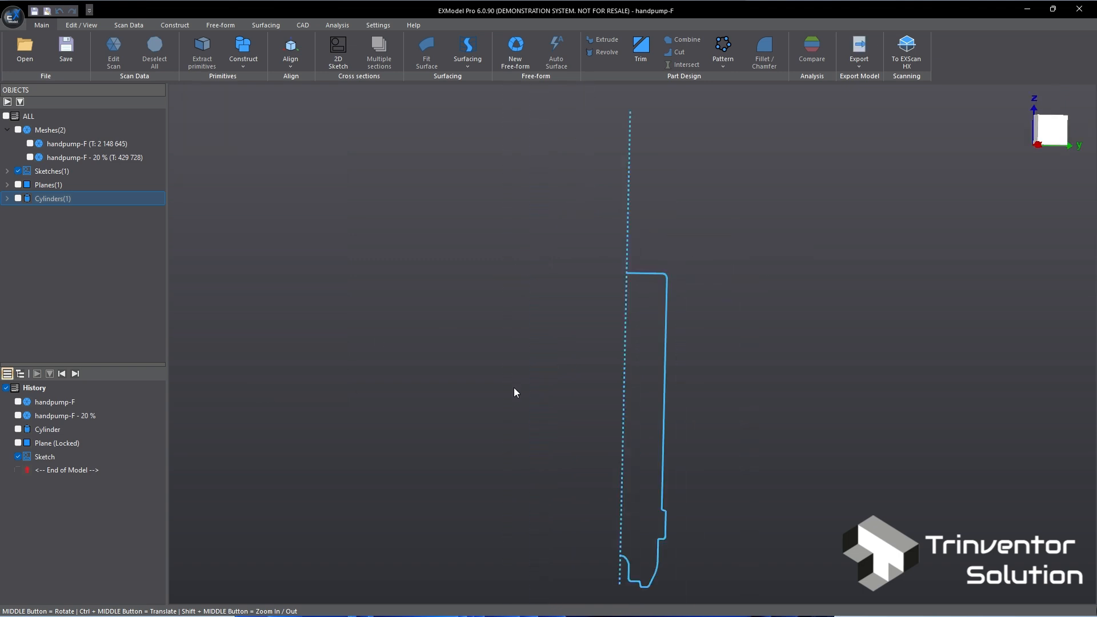
- Revolve the profile a full turn into a new solid
click(606, 51)
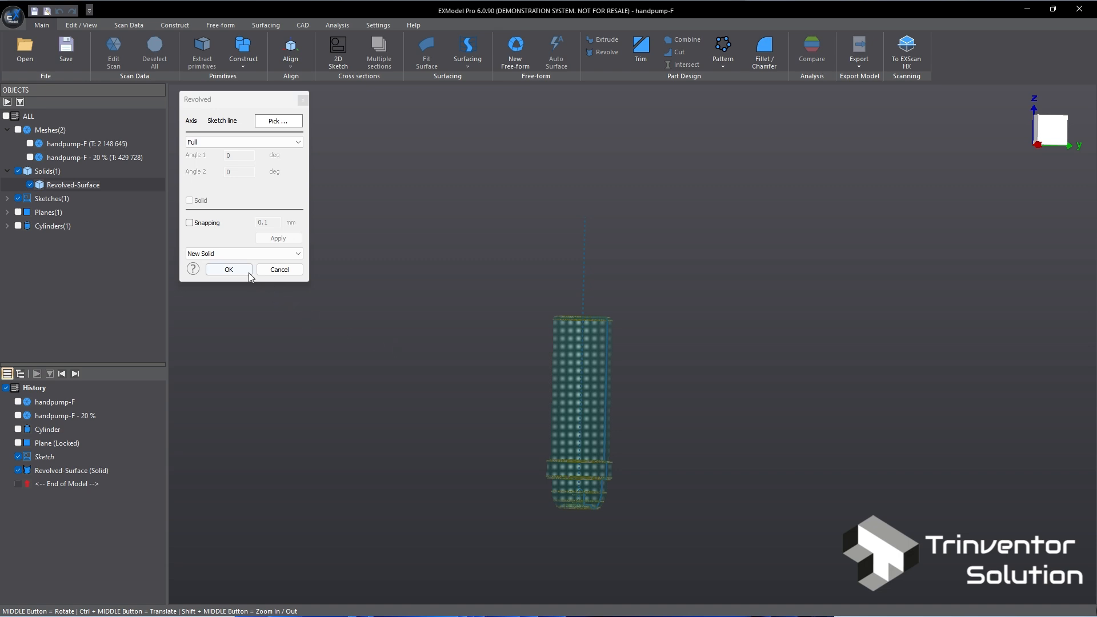
click(229, 272)
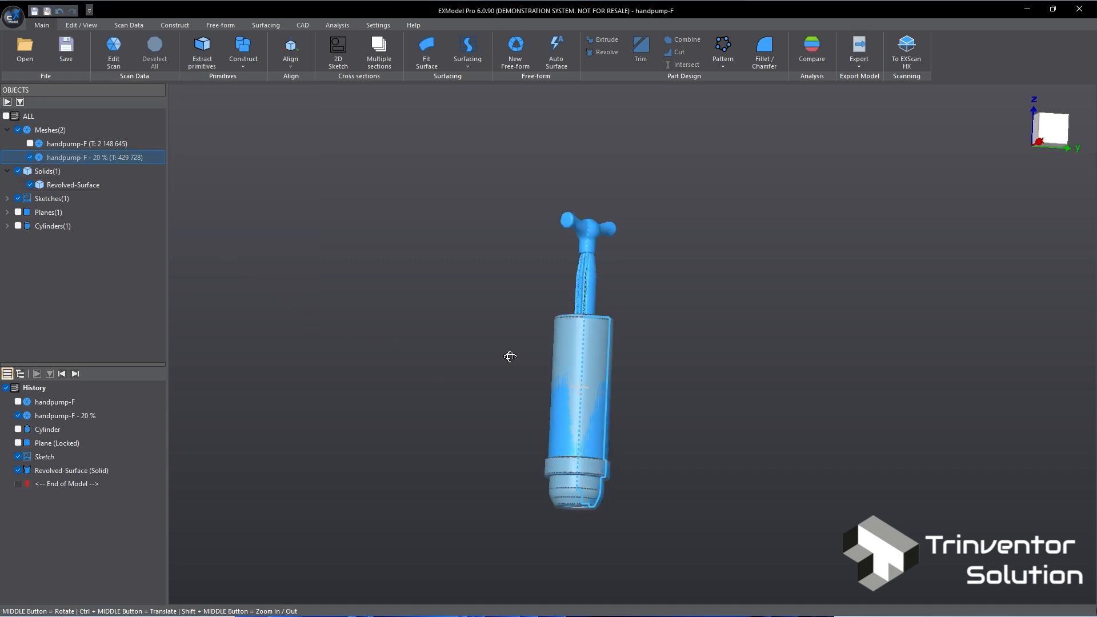
click(812, 49)
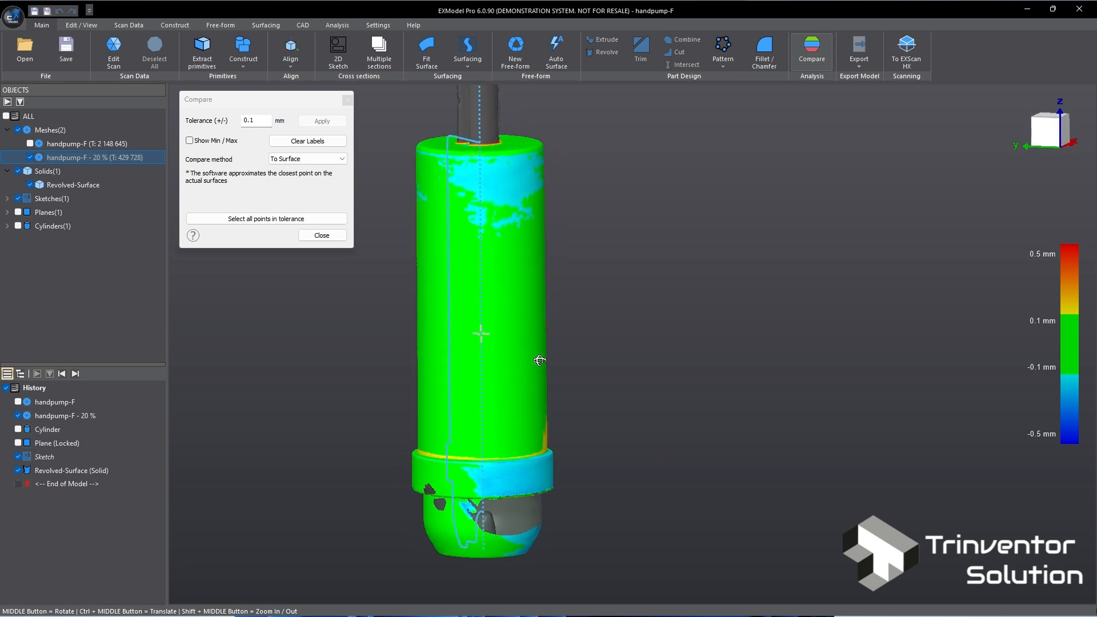
click(321, 236)
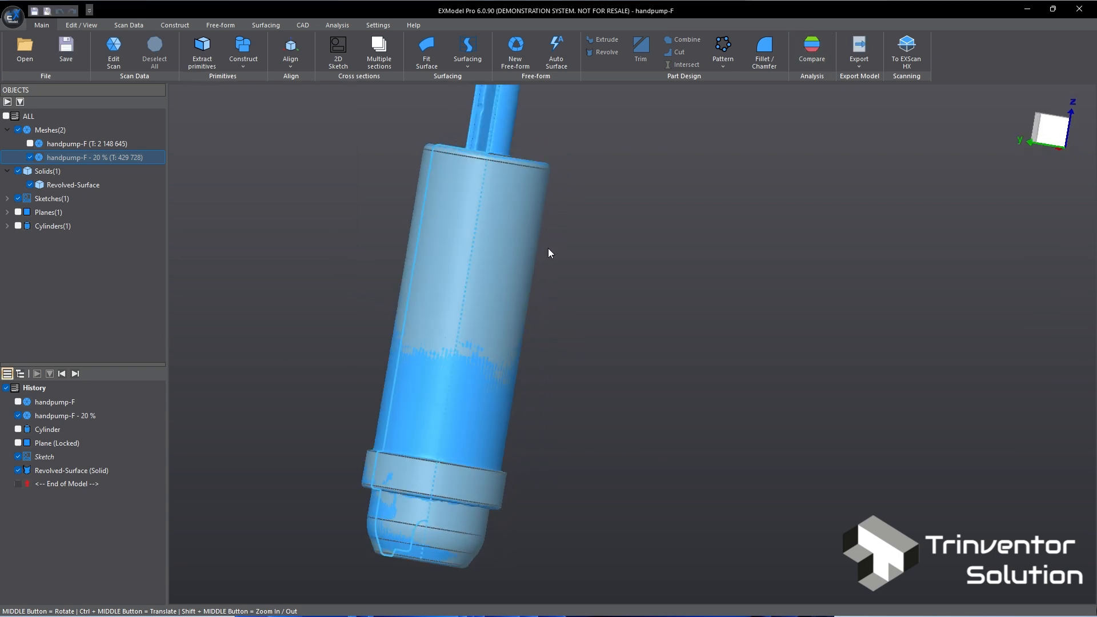
mouse_move(18, 176)
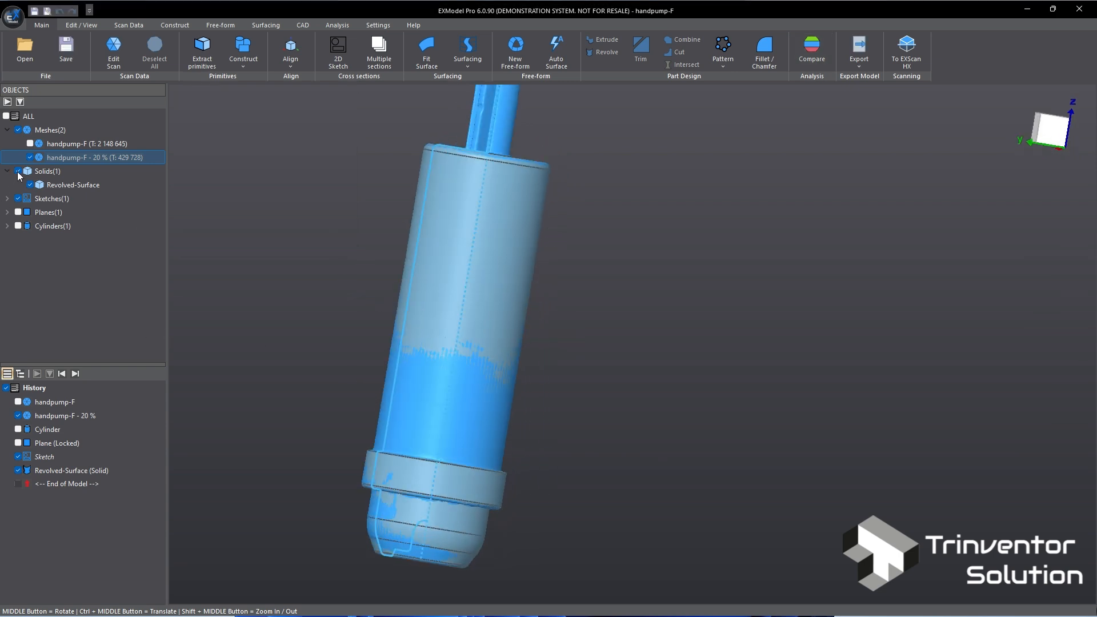
- Hide the revolved solid and rectangle-select the pump shaft region on the mesh for a new sketch
click(72, 185)
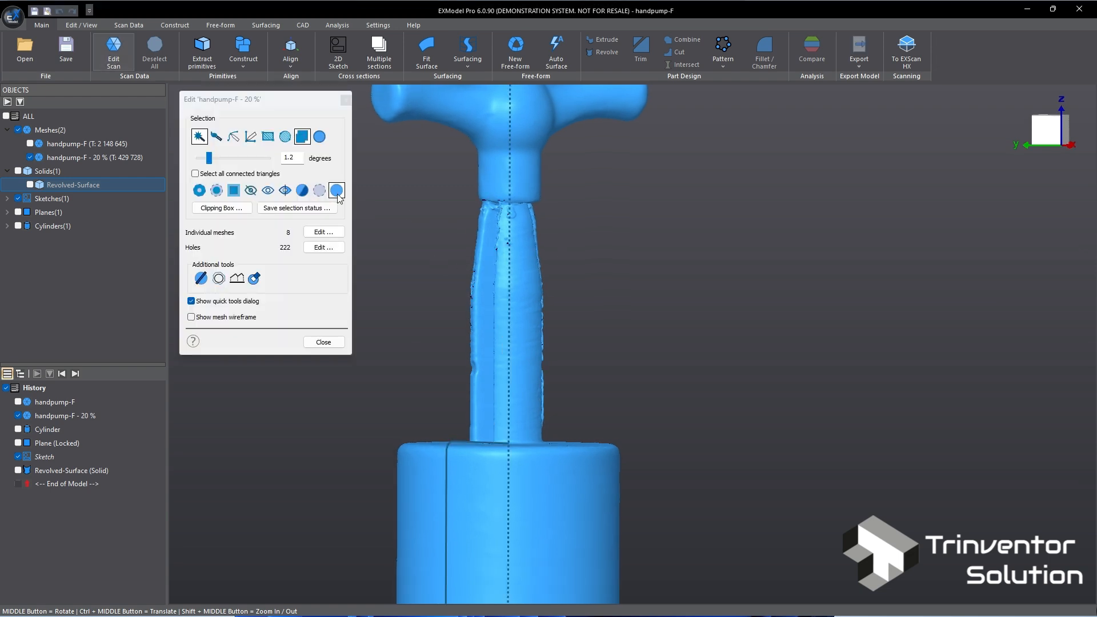
click(267, 136)
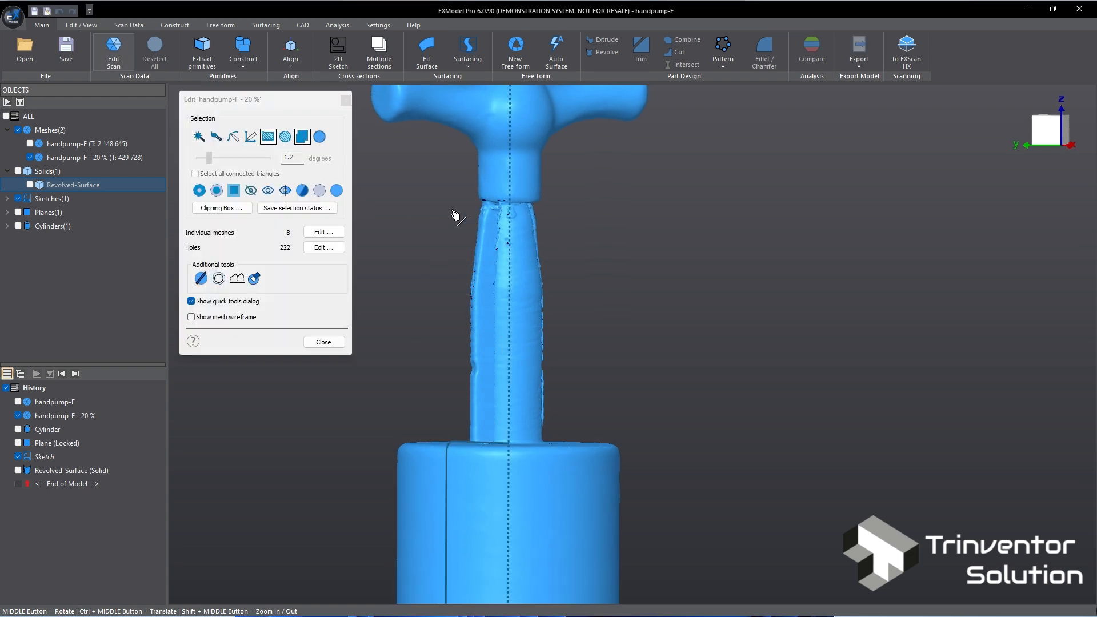
mouse_move(432, 222)
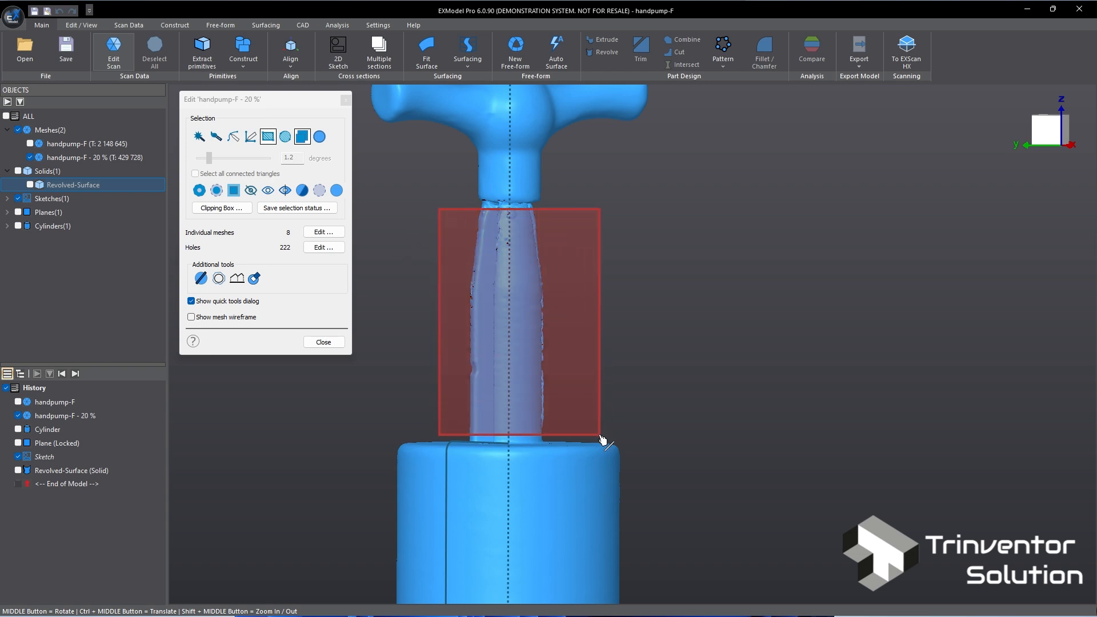
click(322, 341)
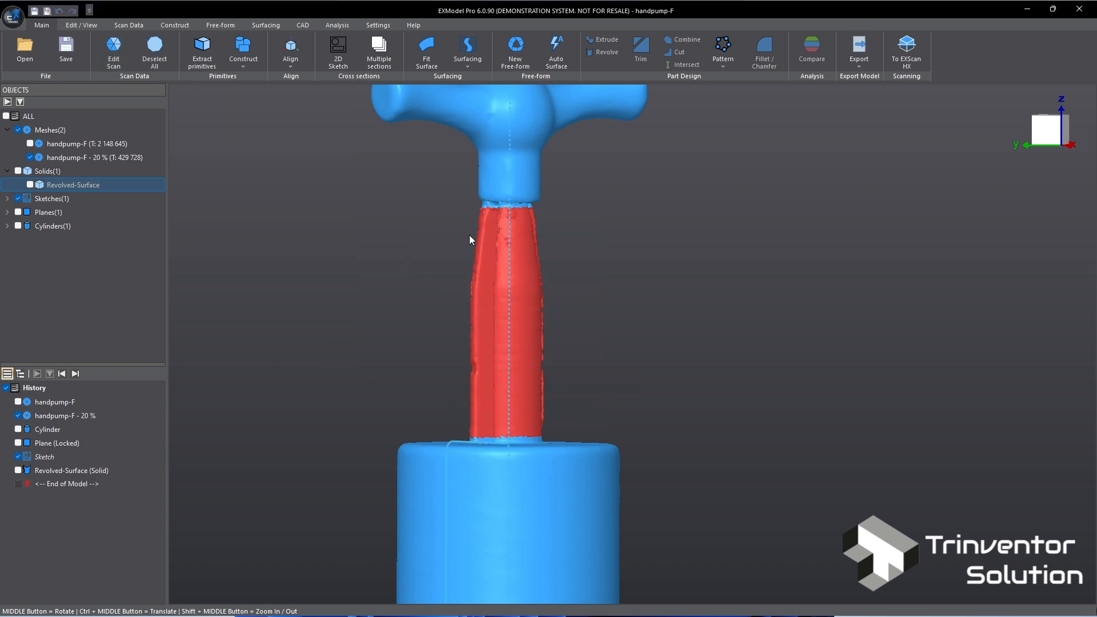
click(338, 51)
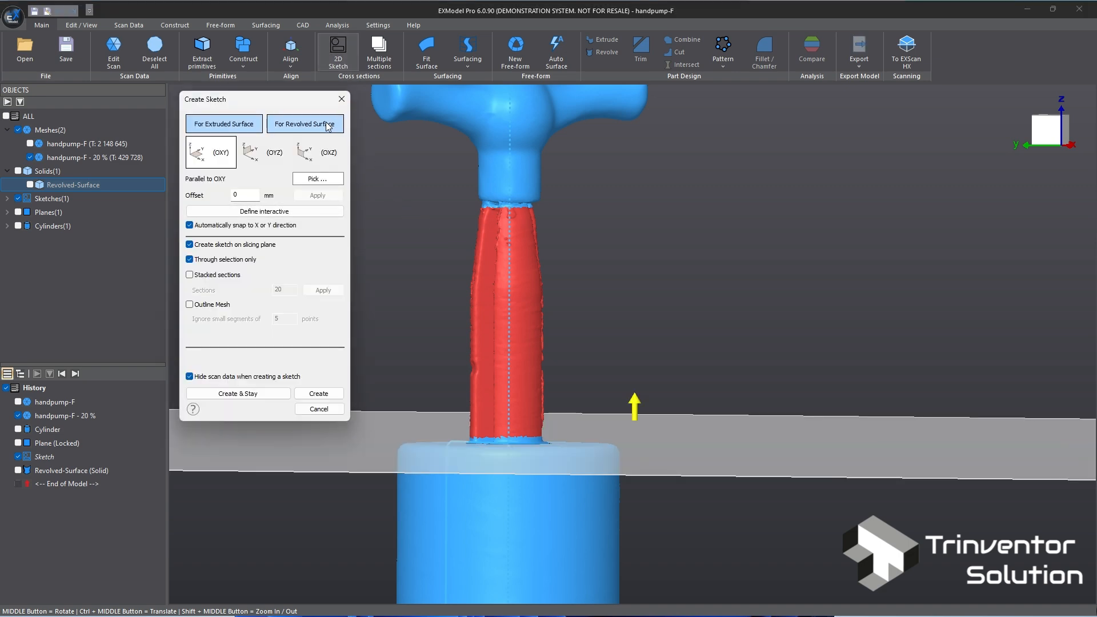
- Create a revolved-surface section sketch through the stick around the Z axis
click(304, 123)
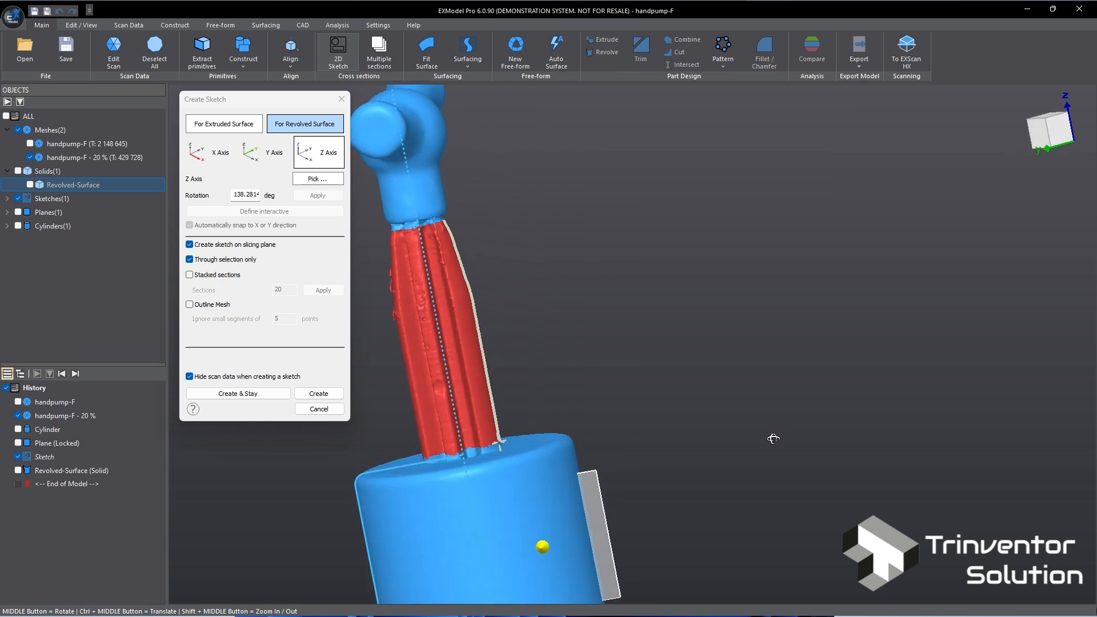
click(318, 392)
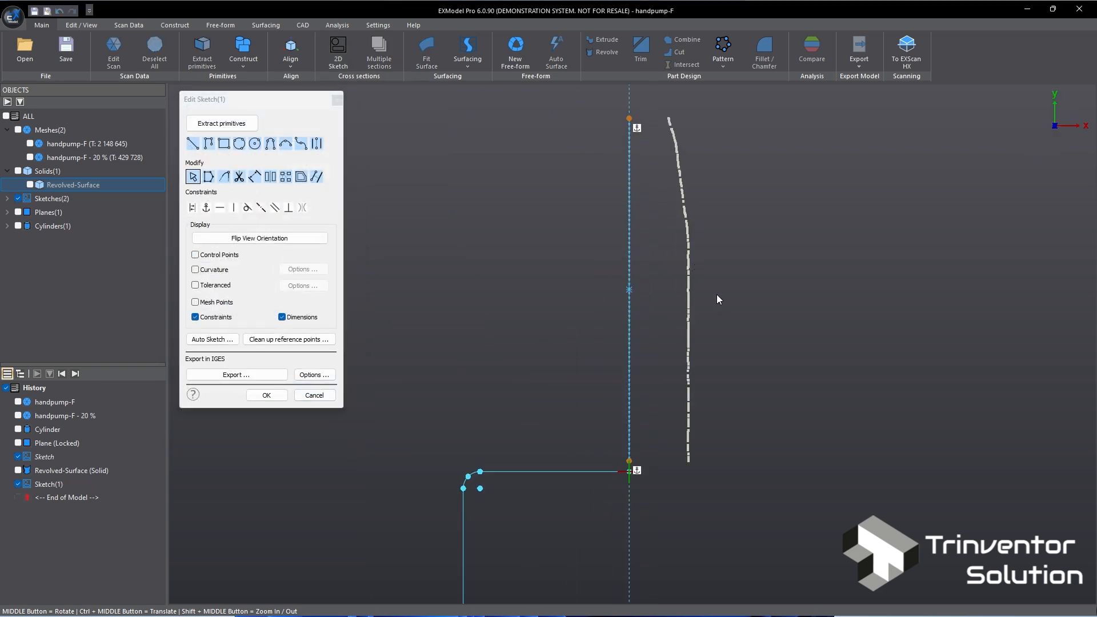
- Draw the stick's closed half-profile along the axis and accept the sketch
click(686, 364)
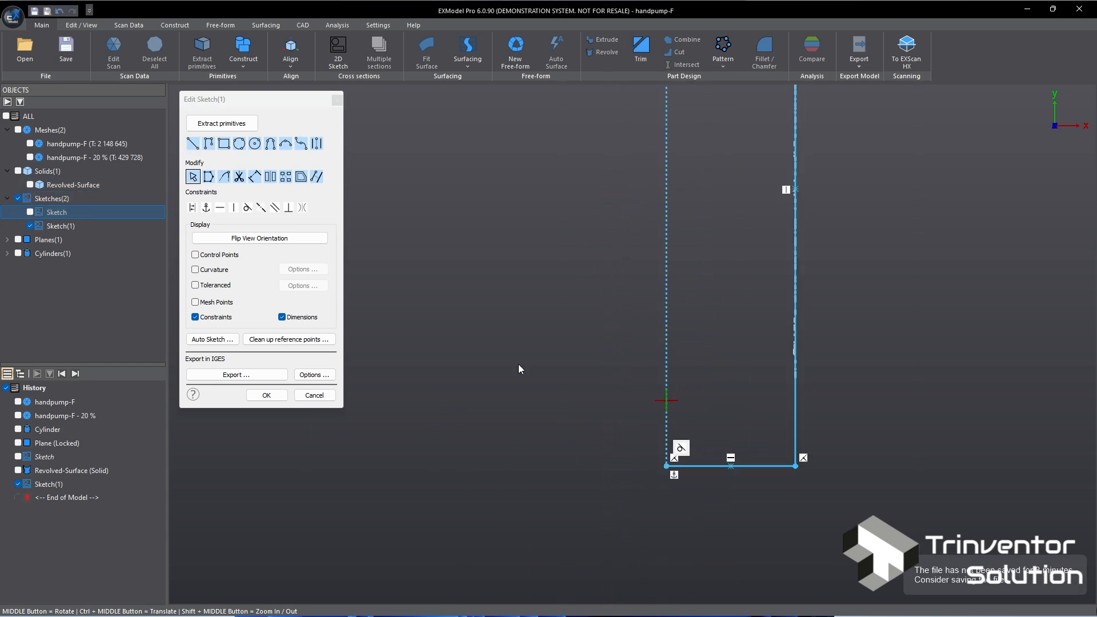
click(267, 396)
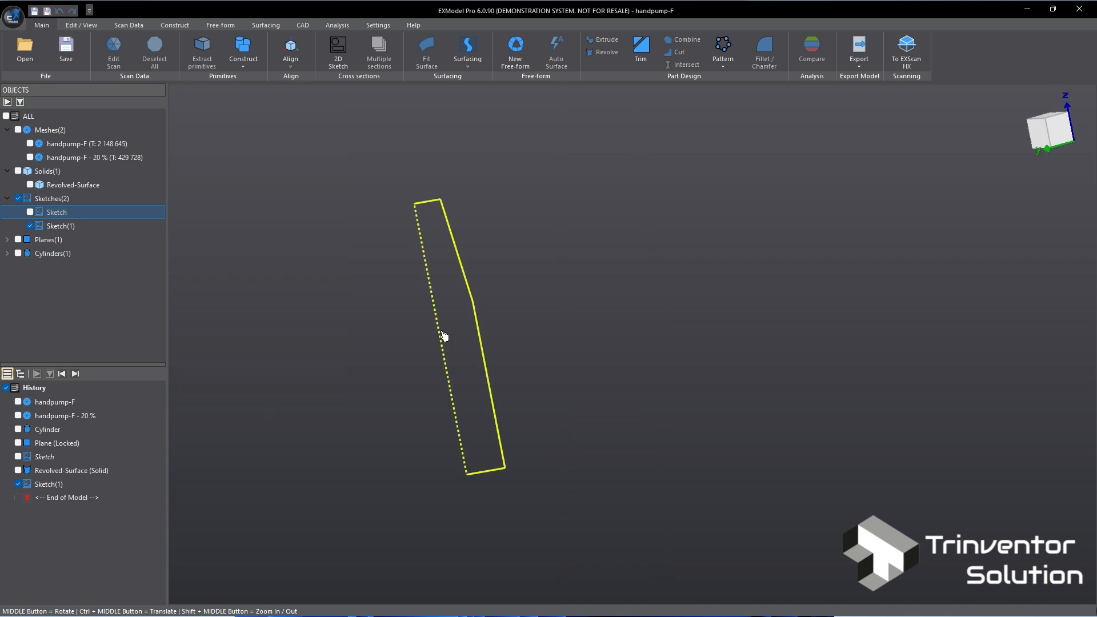
- Revolve the stick profile fully into Revolved-Surface(1) and show it with the body solid and 20% mesh
click(605, 52)
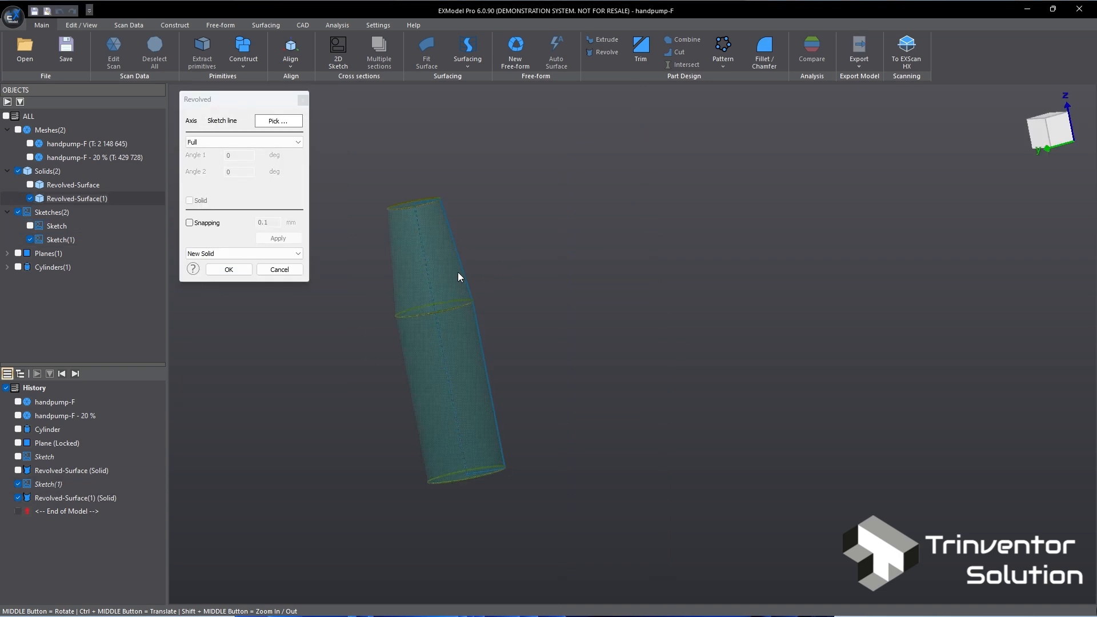
click(228, 269)
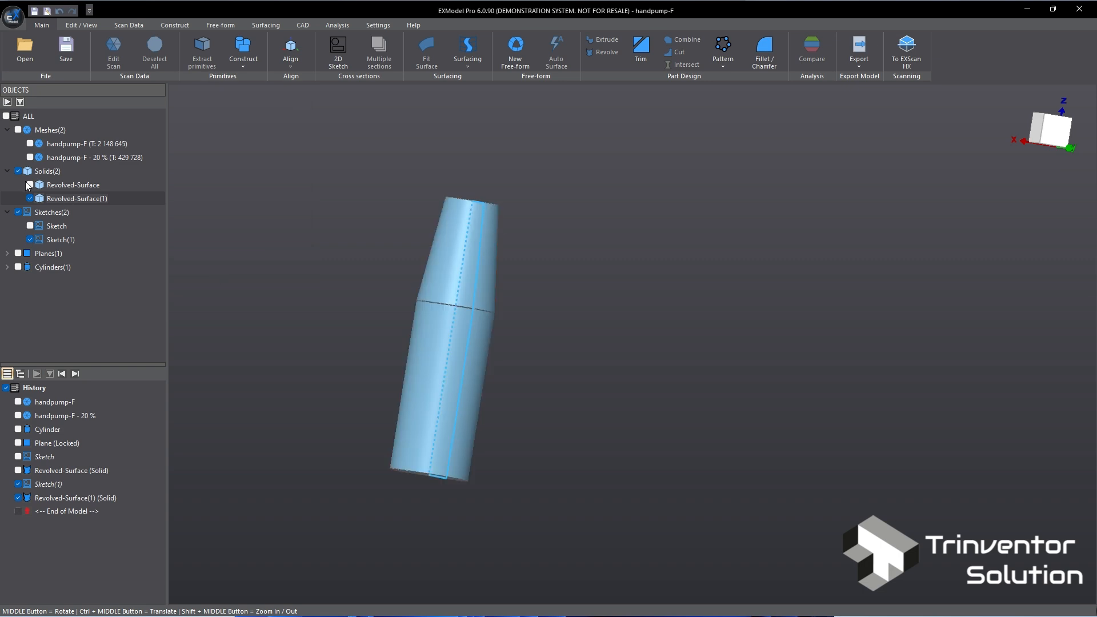
click(93, 157)
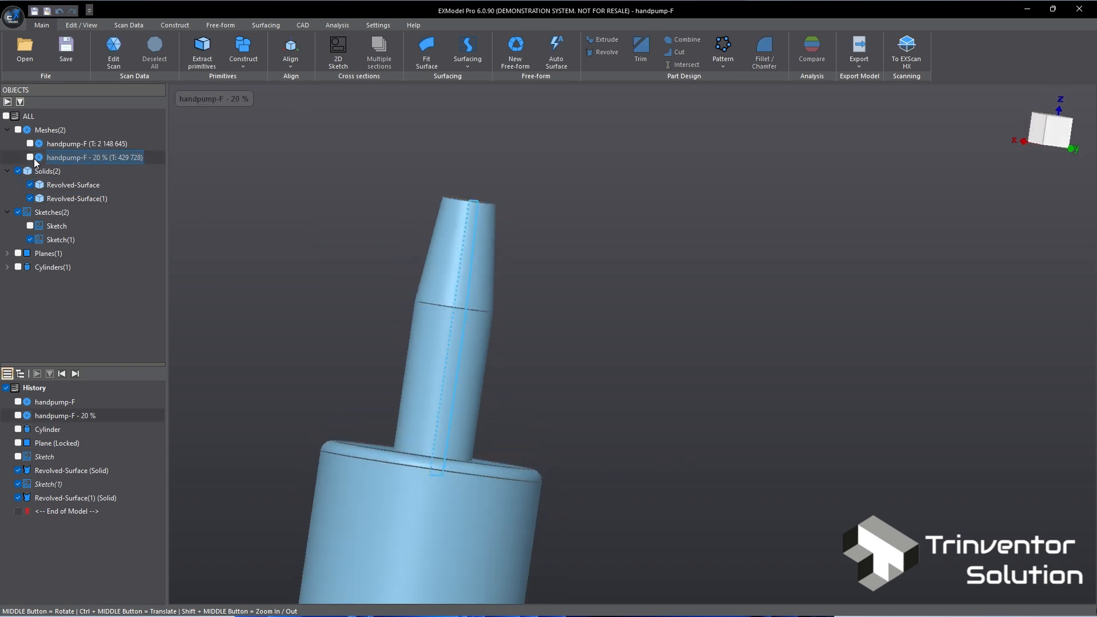
click(812, 52)
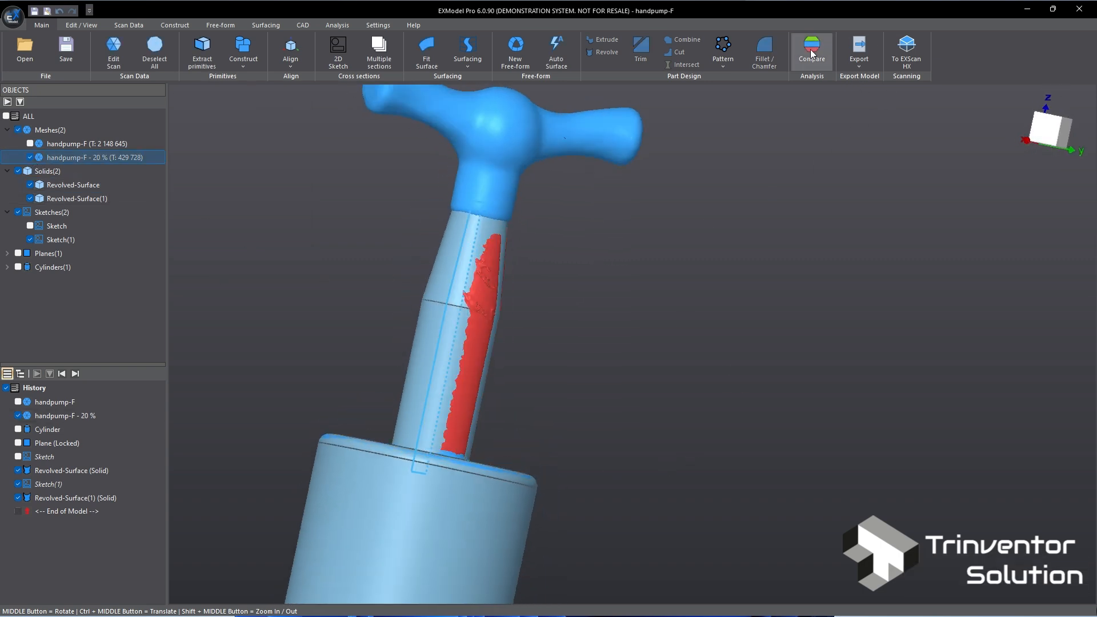
- Compare the solids' deviation against the scan and close the colour map
click(811, 51)
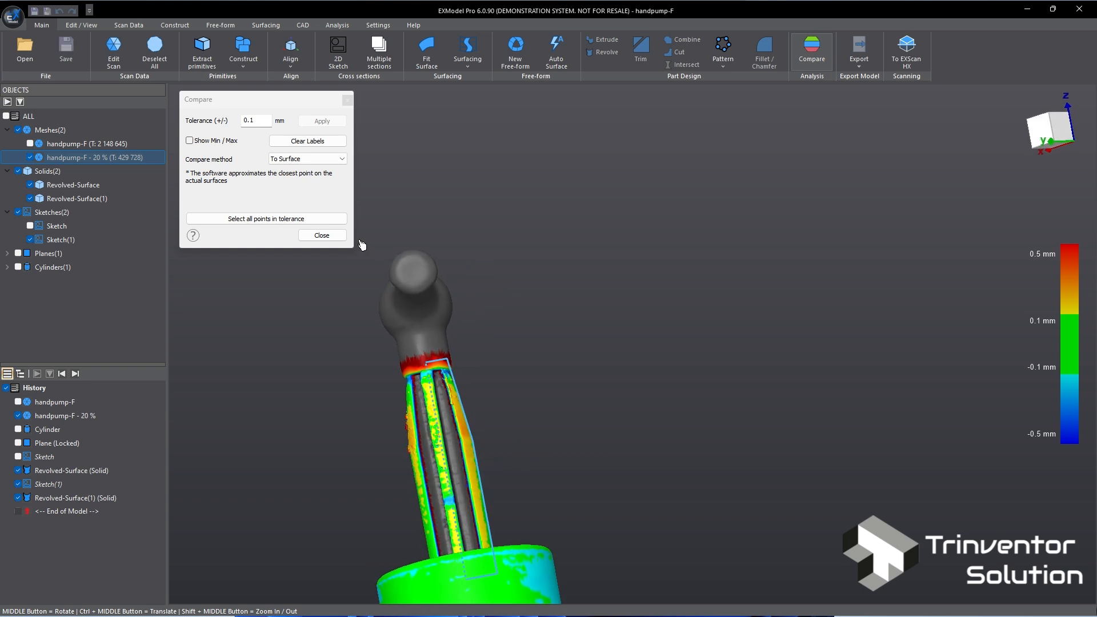
click(322, 235)
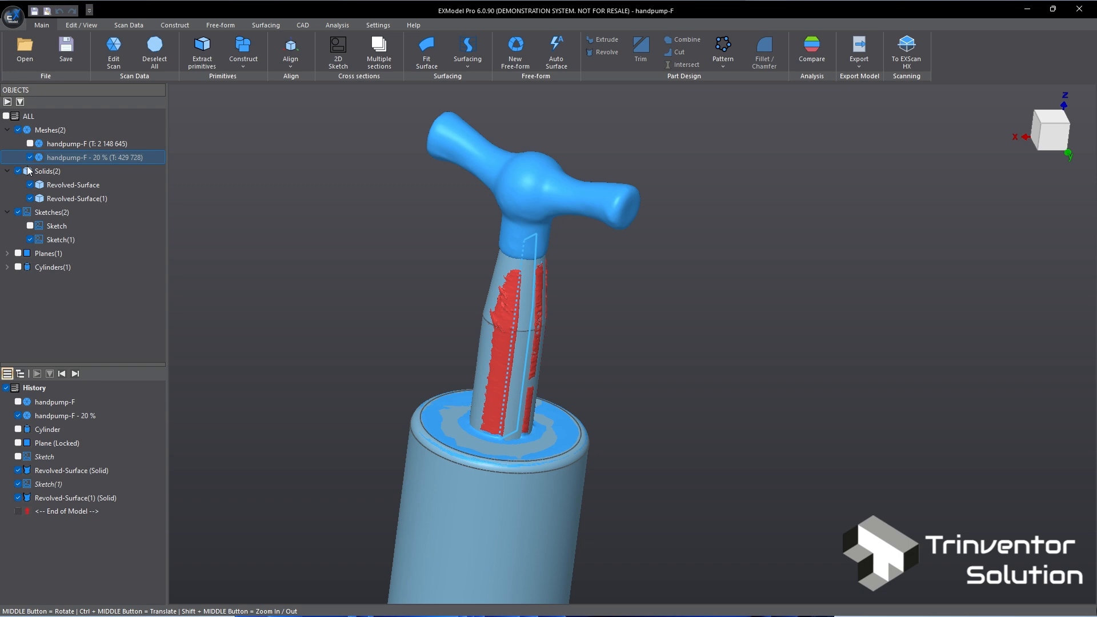
- Show only the body solid and start an extruded-surface sketch slicing across the stick
click(48, 172)
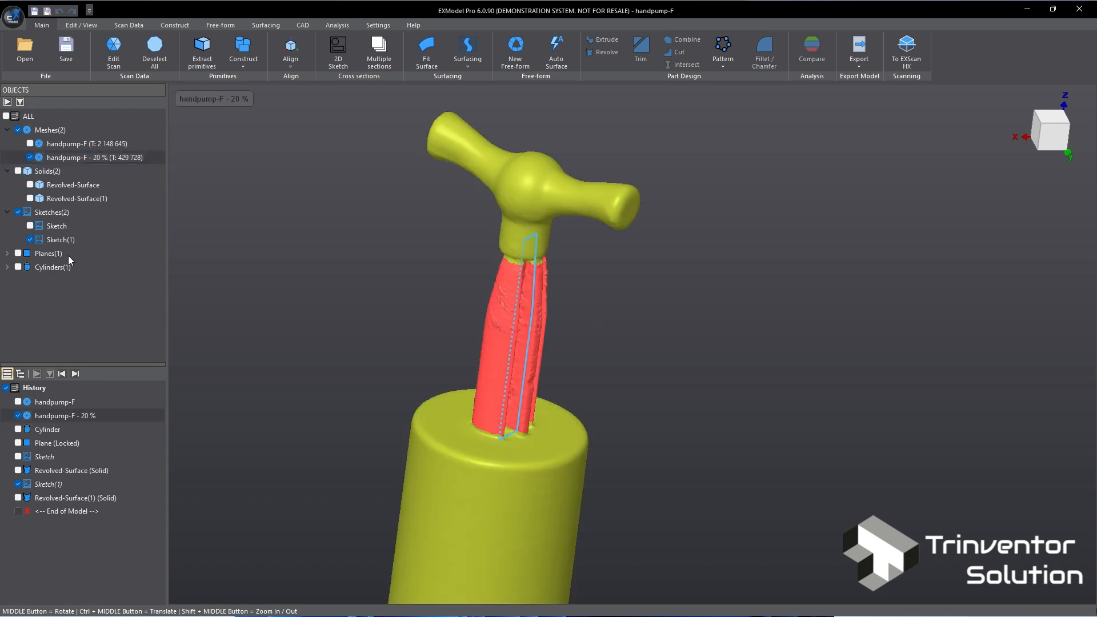
click(73, 185)
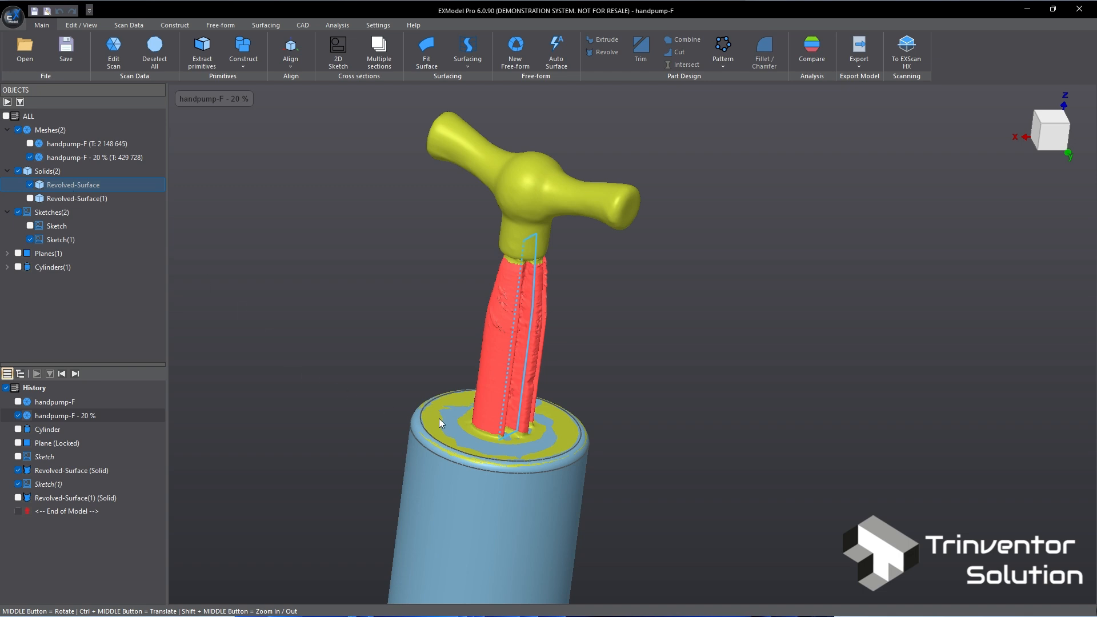
click(338, 50)
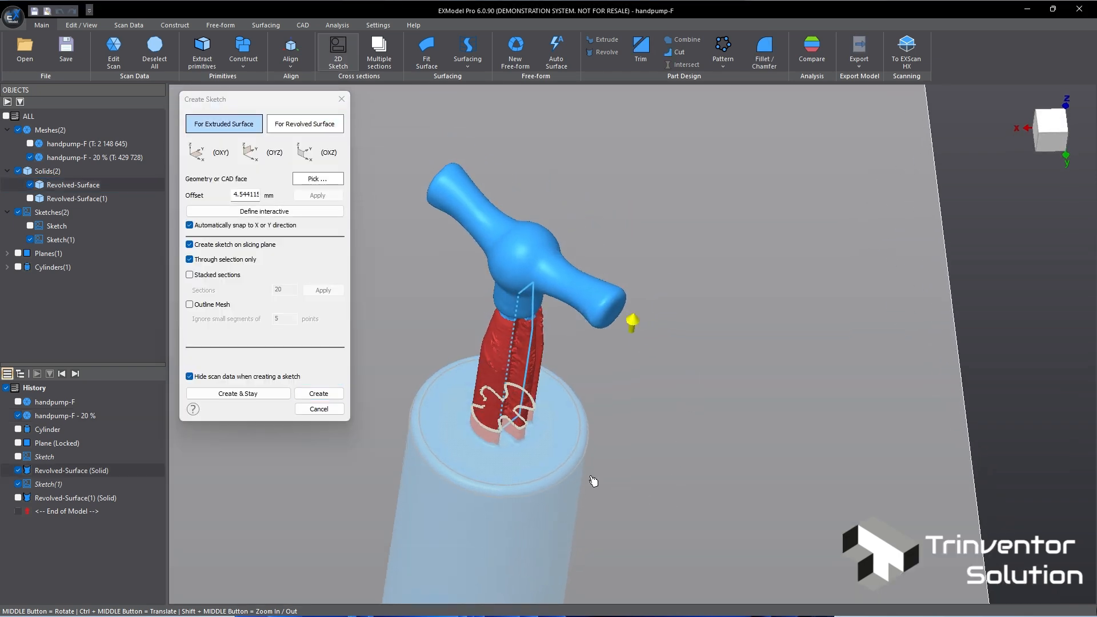
- Create the cross-section sketch and draw a closed filleted groove-cutter profile, Sketch(2)
scroll(up, 3)
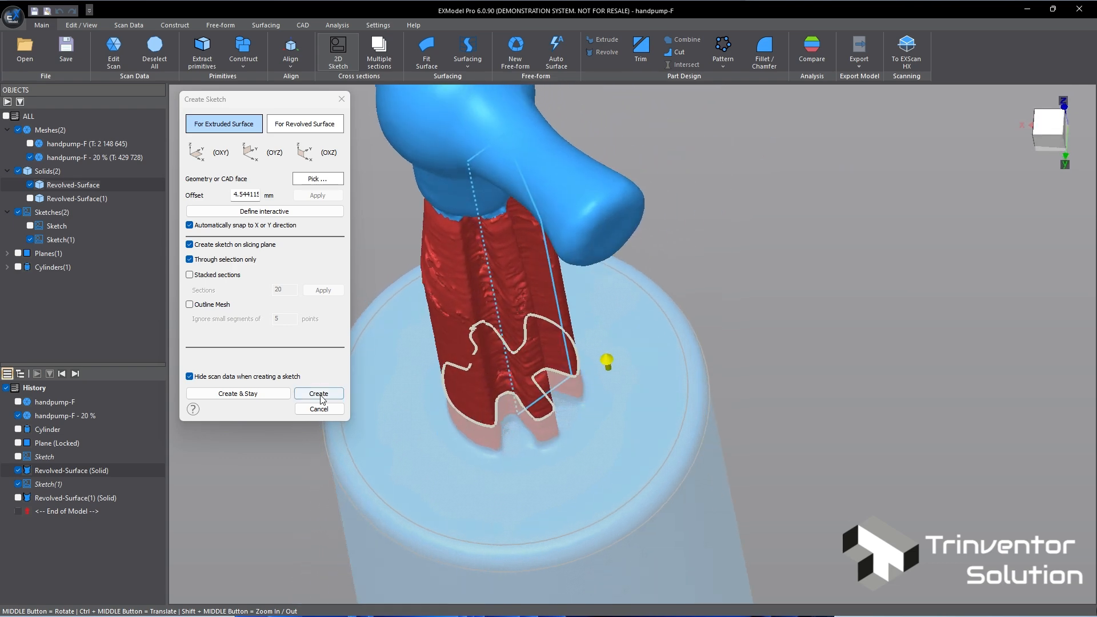
click(318, 394)
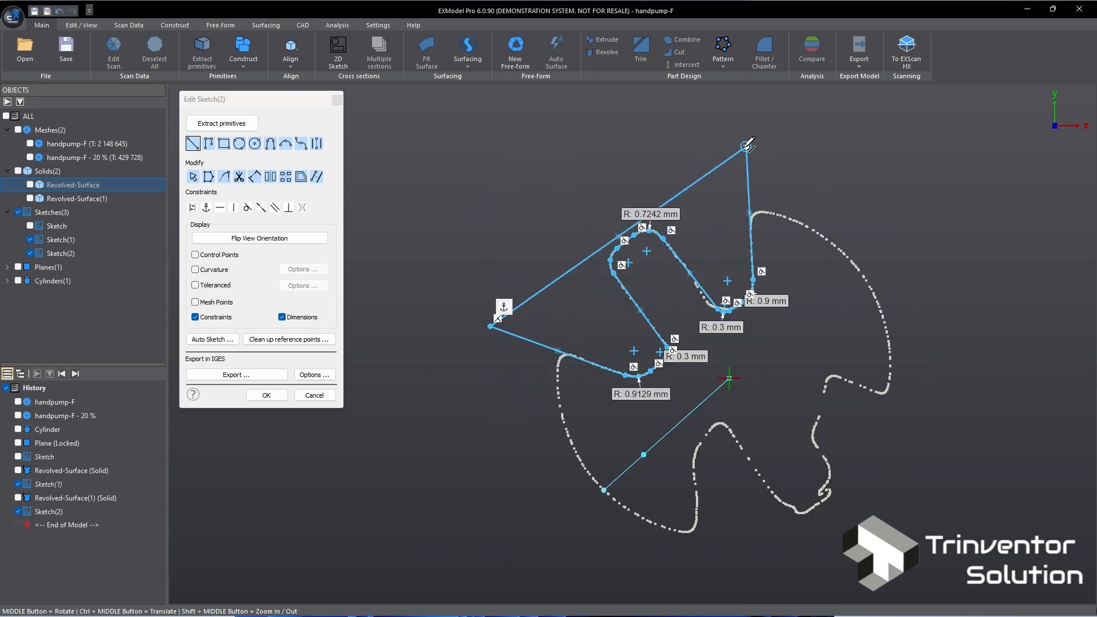
click(265, 394)
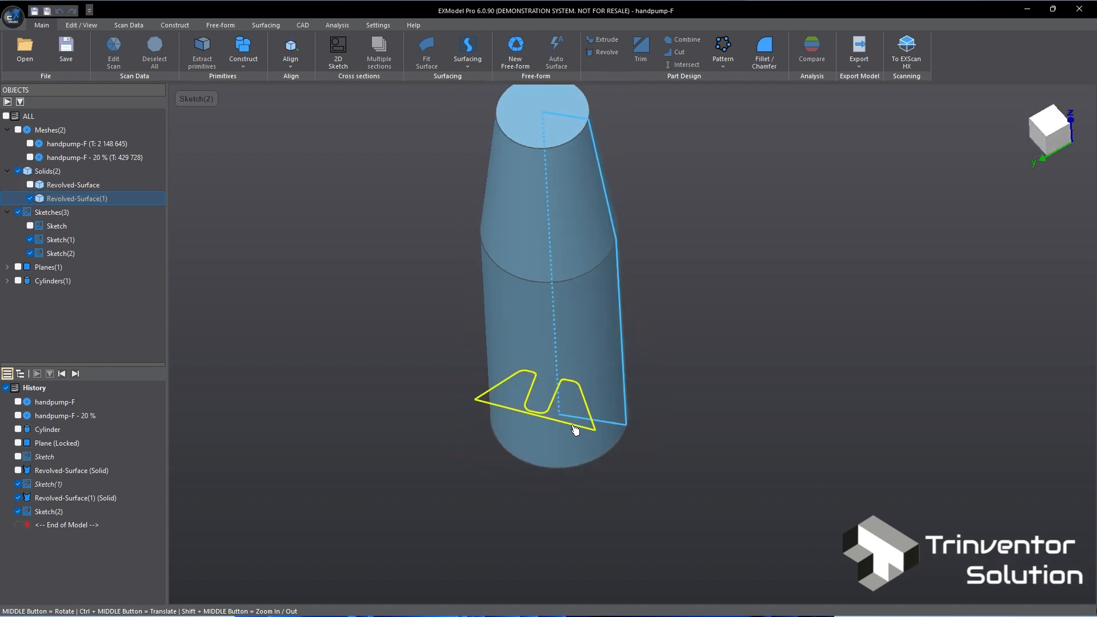
- Extrude the groove profile two-sided into a solid cutter
click(606, 38)
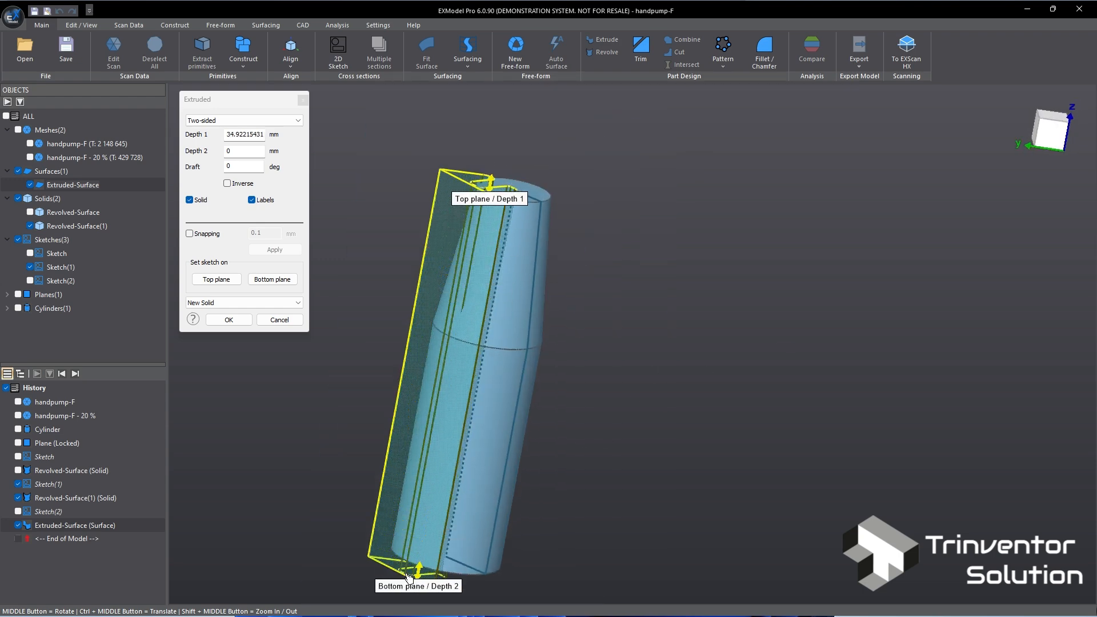
click(229, 320)
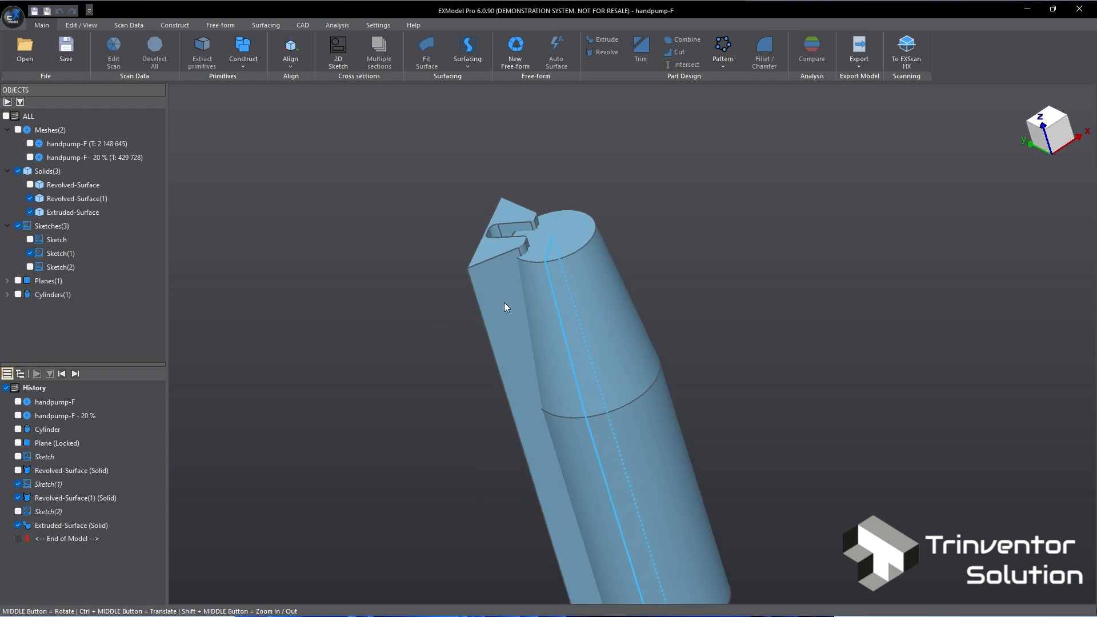
- Circular-pattern the cutter around the Z axis with 2 instances over 360°
click(722, 50)
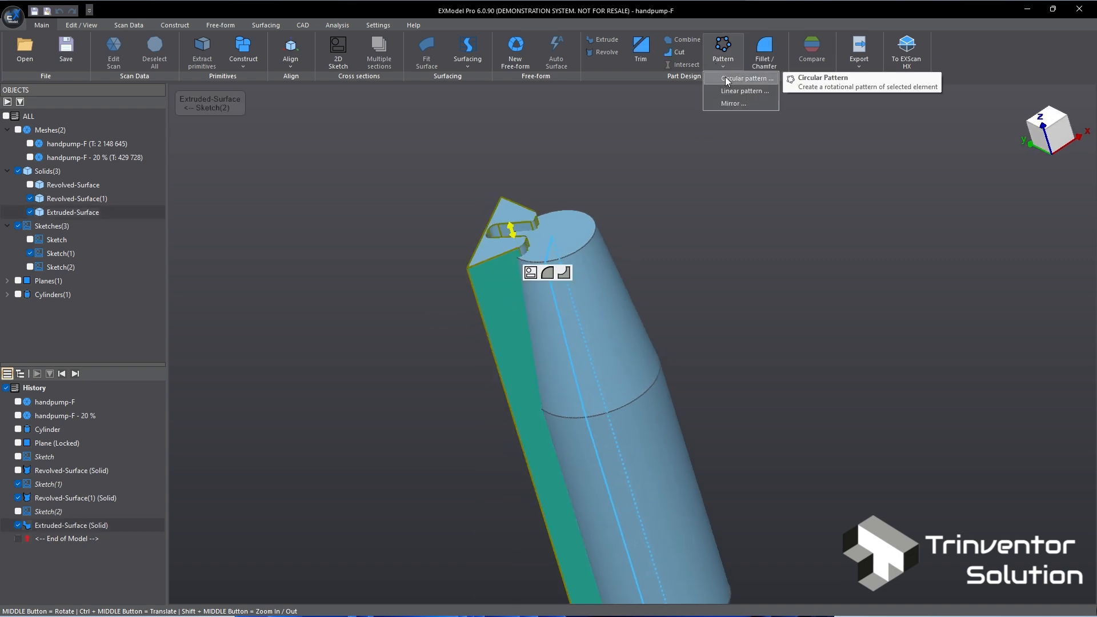
click(746, 77)
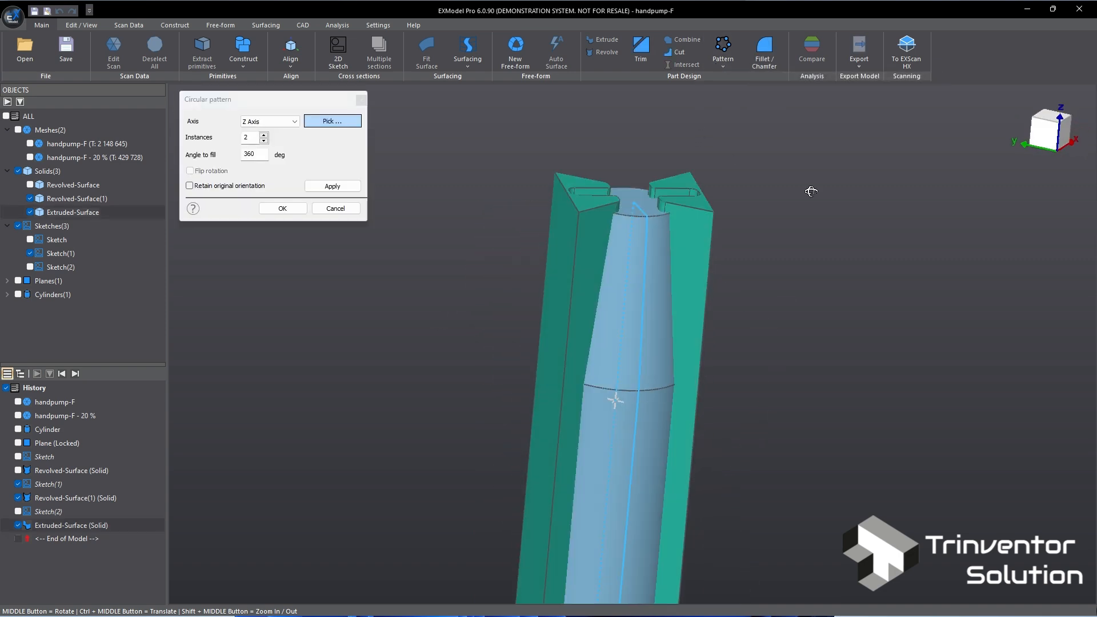
click(282, 208)
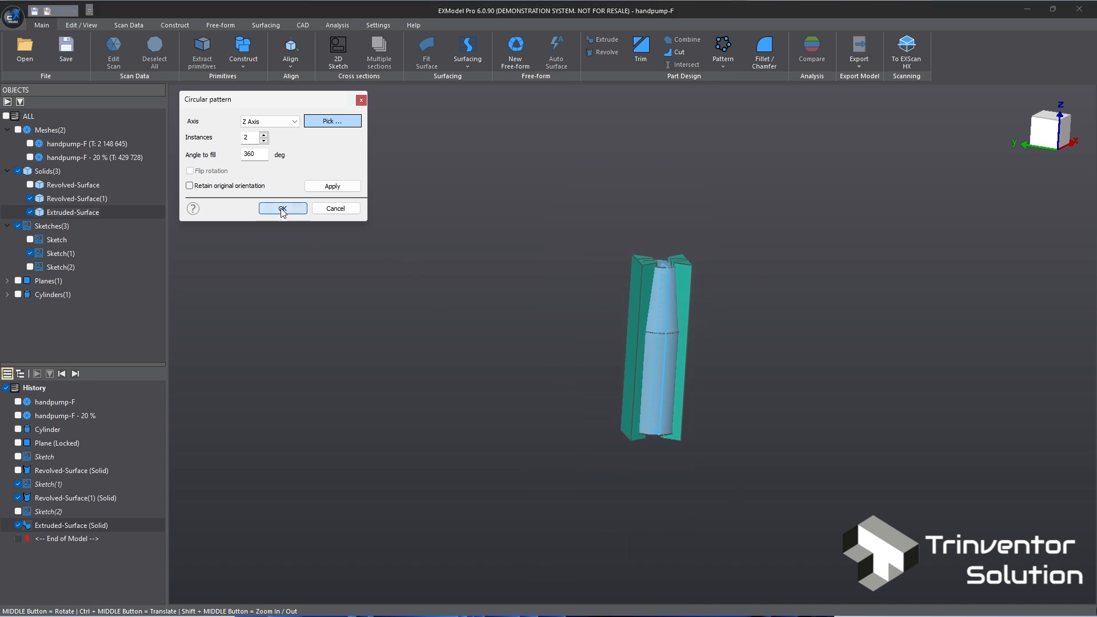
click(282, 208)
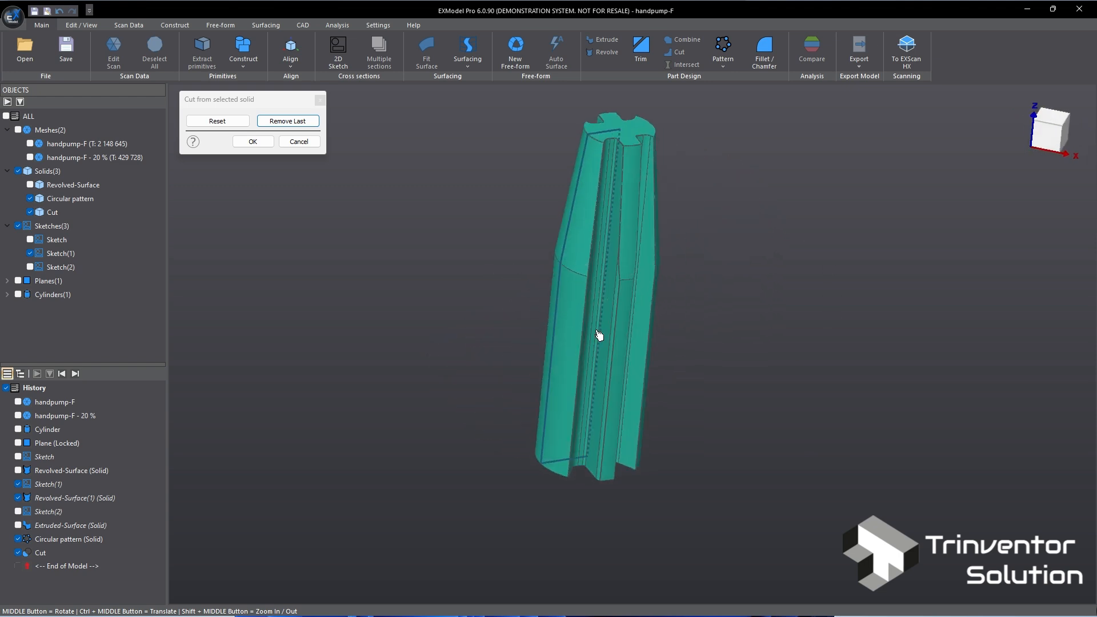
- Cut the grooves from the stick solid and check its deviation against the scan
click(251, 141)
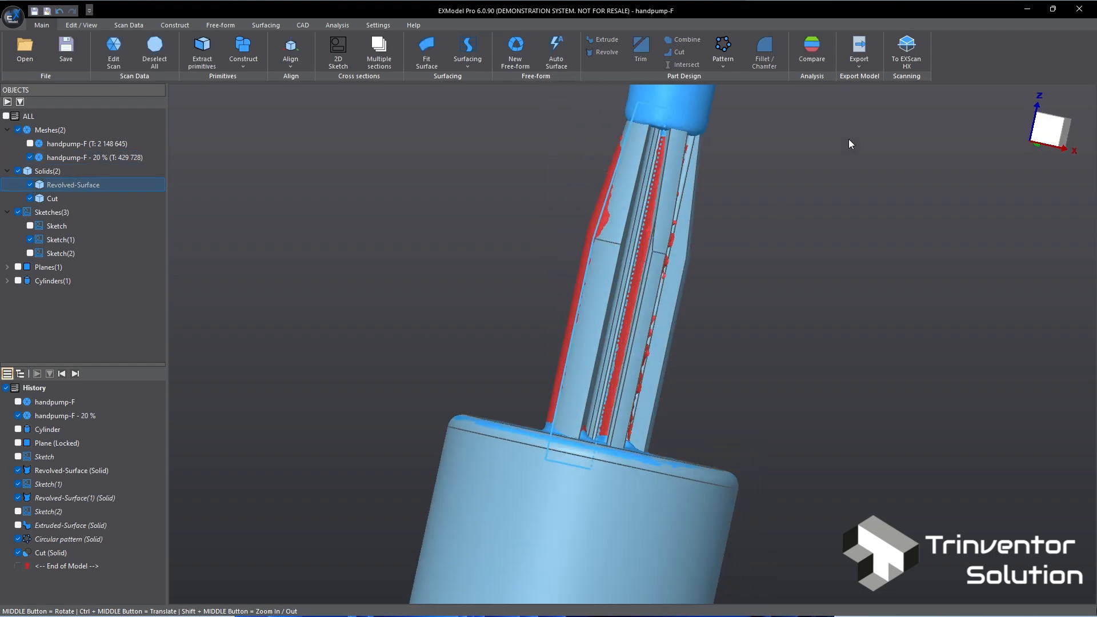
click(812, 49)
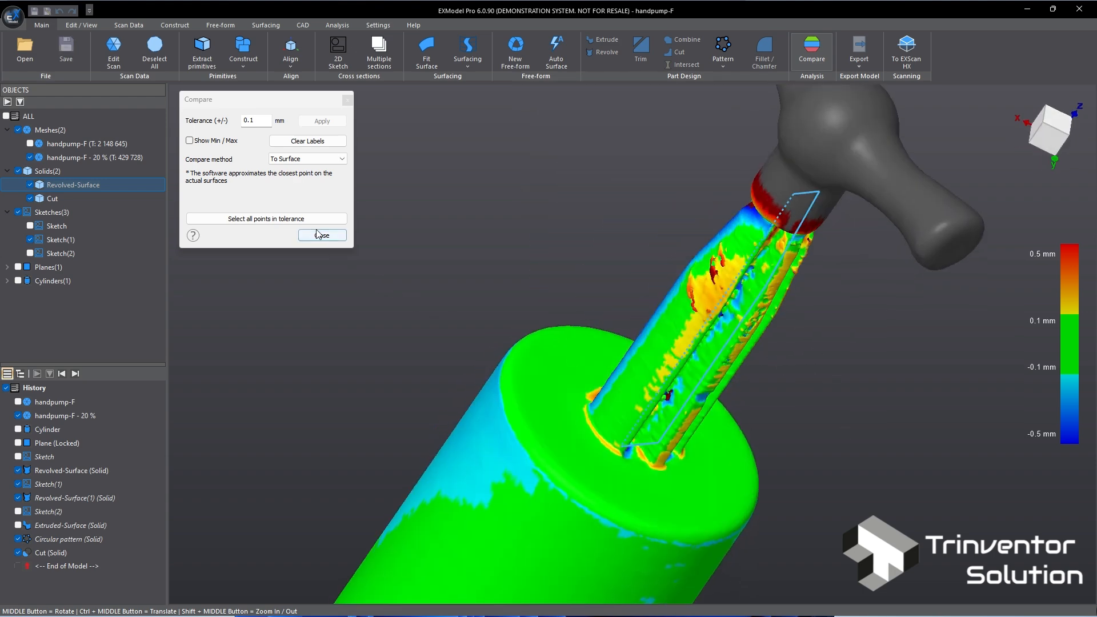
click(322, 234)
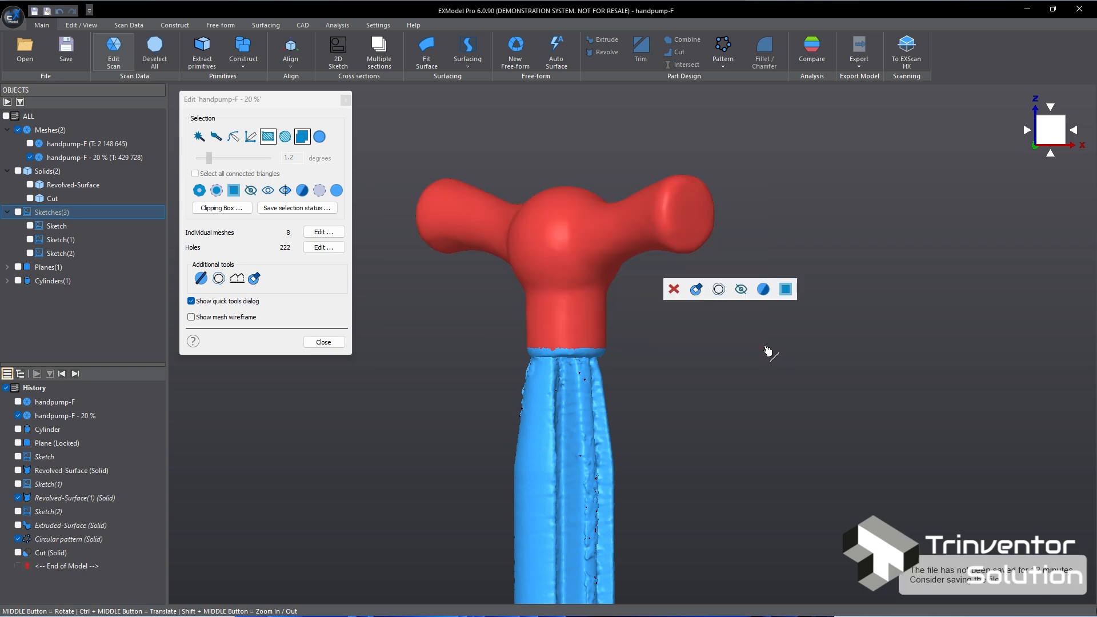
- Finish marking handle triangles and auto-surface the handle, reviewing deviation before accepting about 2,029 quads
click(324, 341)
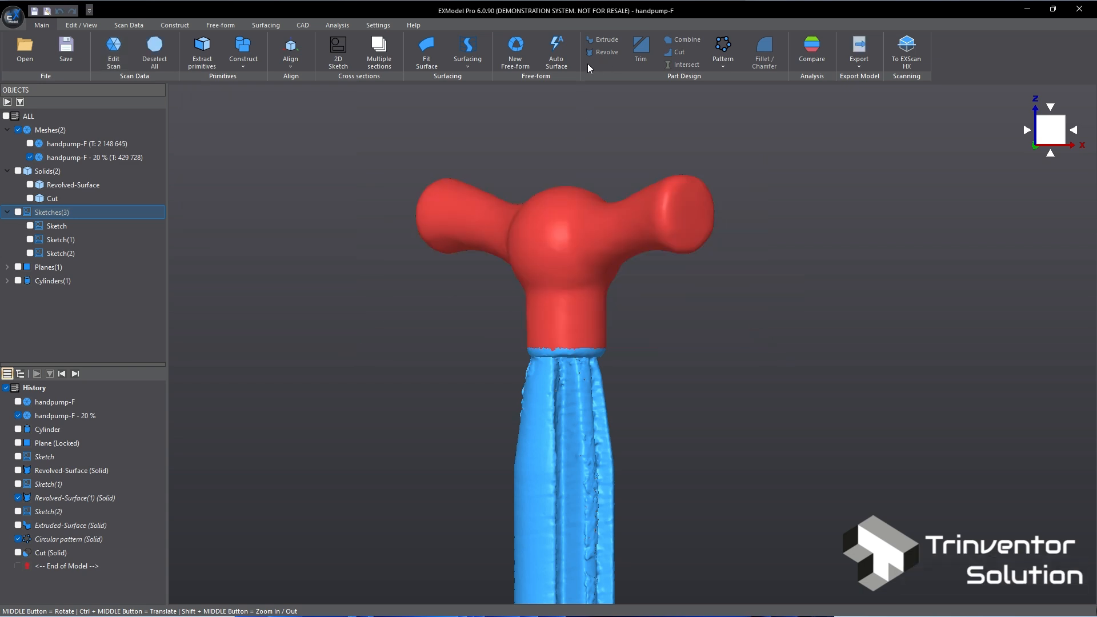
click(557, 49)
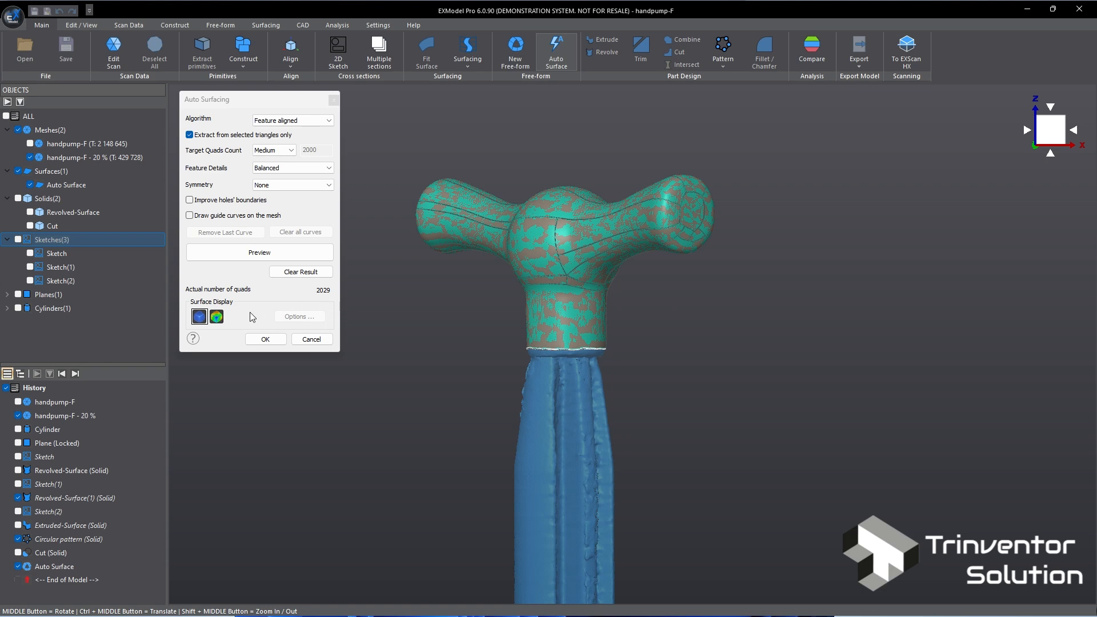
click(216, 316)
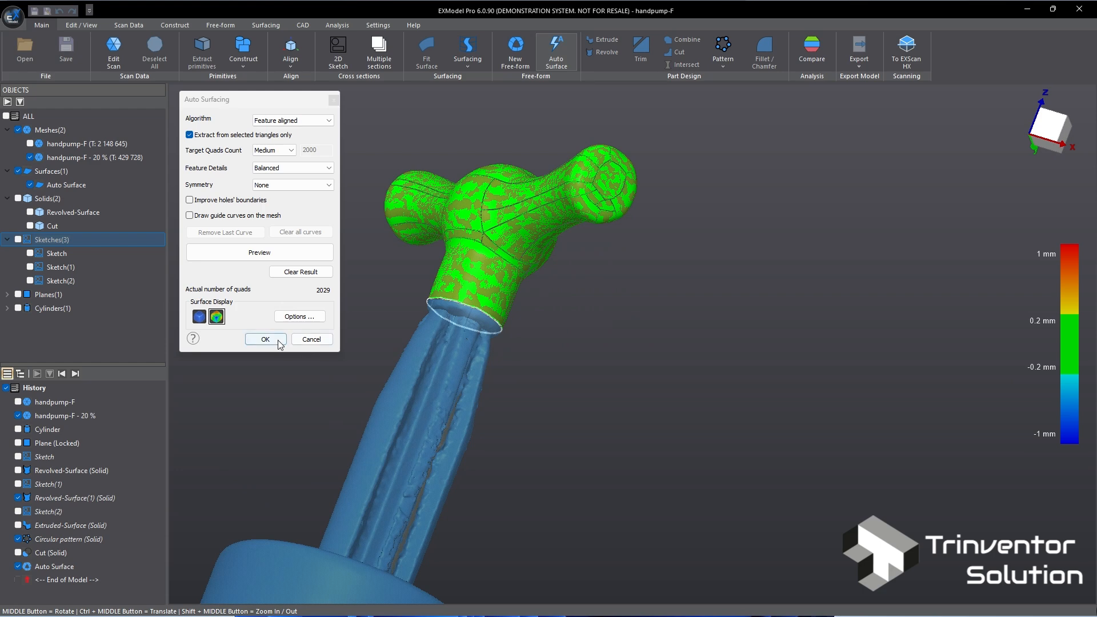
click(265, 339)
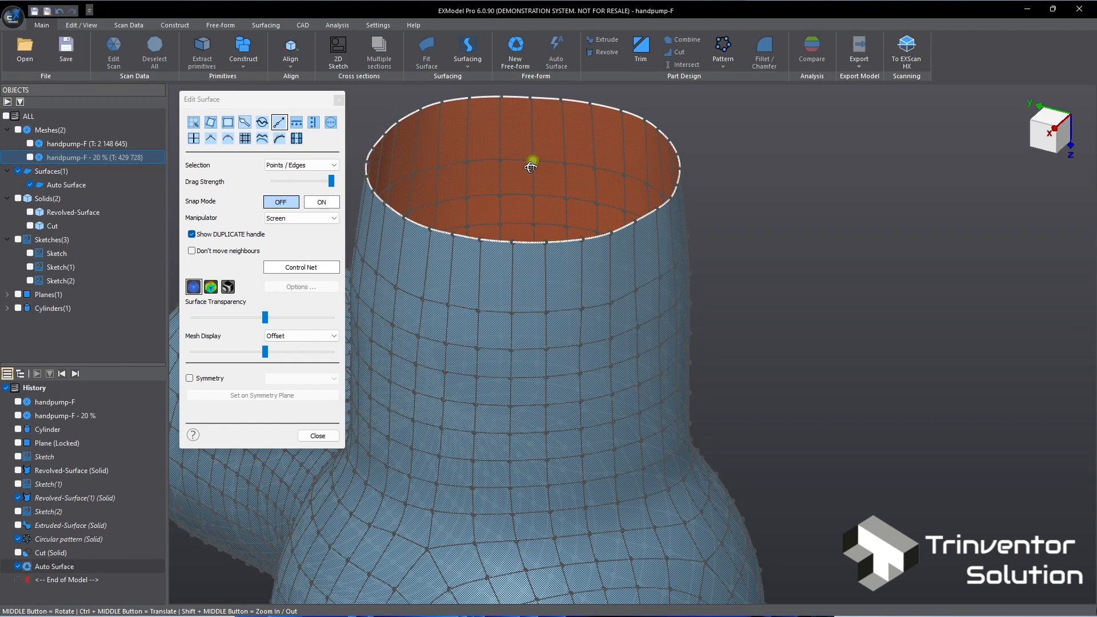
- Adjust the auto surface points along the handle's open neck boundary
click(317, 436)
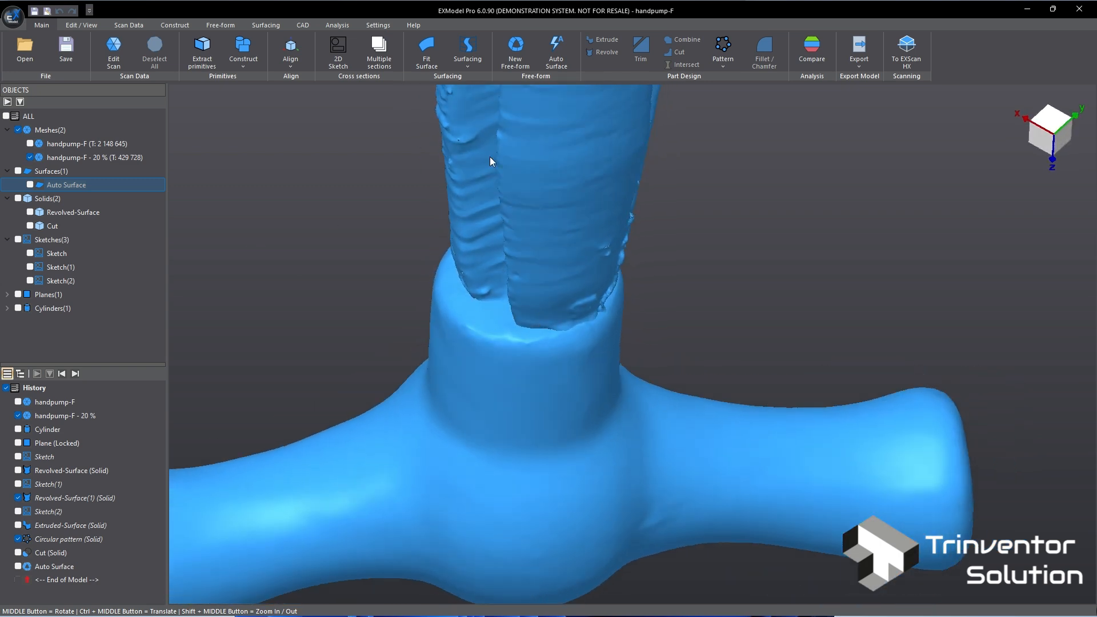
- Extract a plane primitive across the handle's neck opening and select the handle surface
click(201, 51)
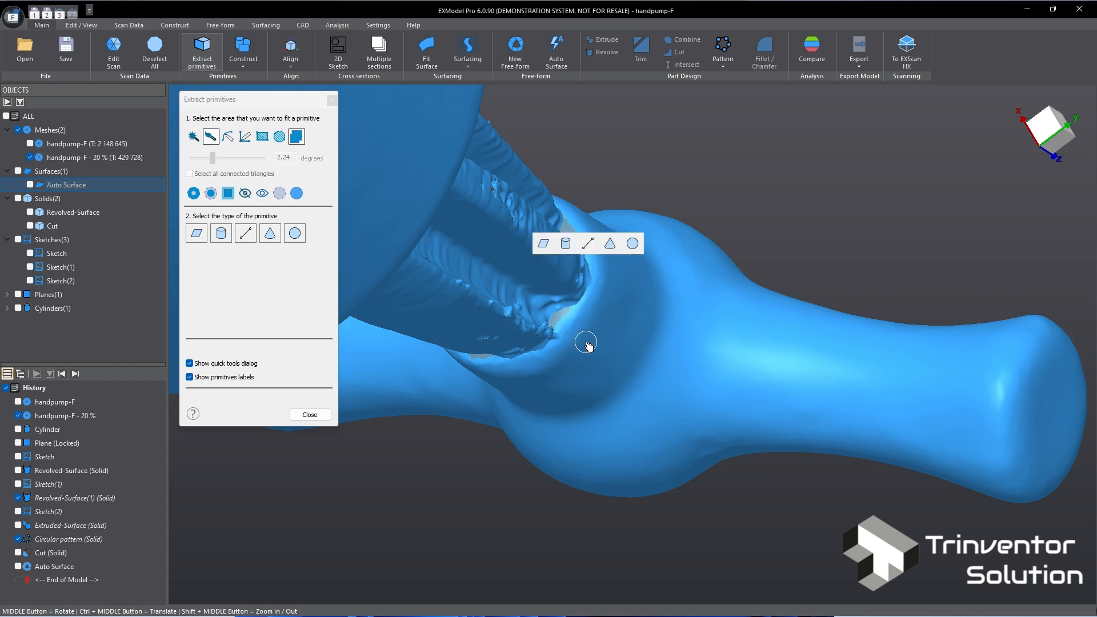
click(197, 233)
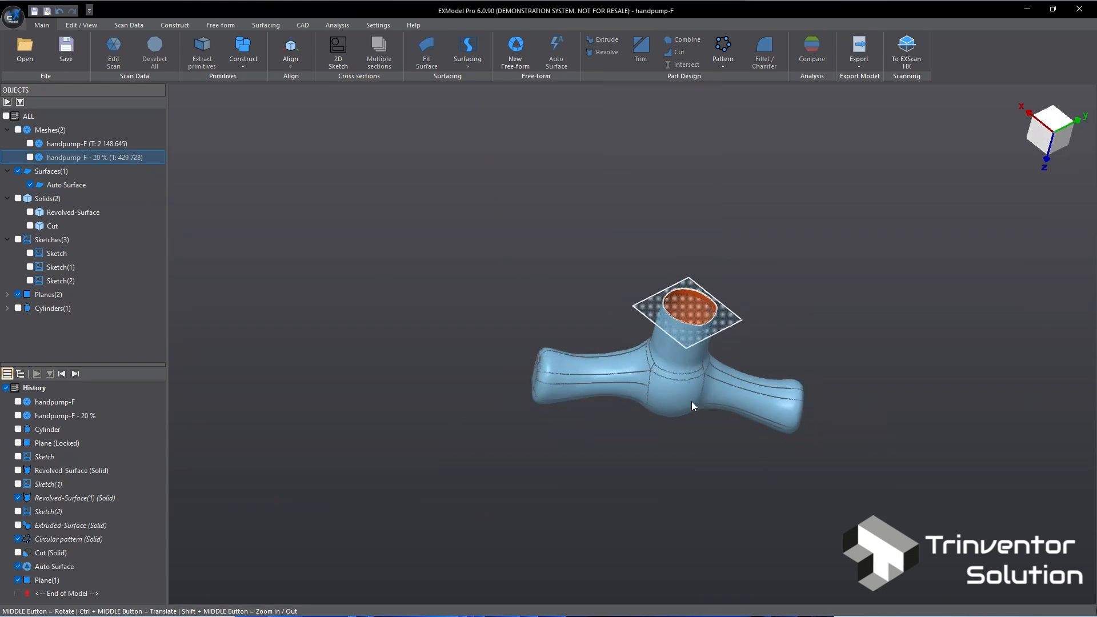
click(67, 185)
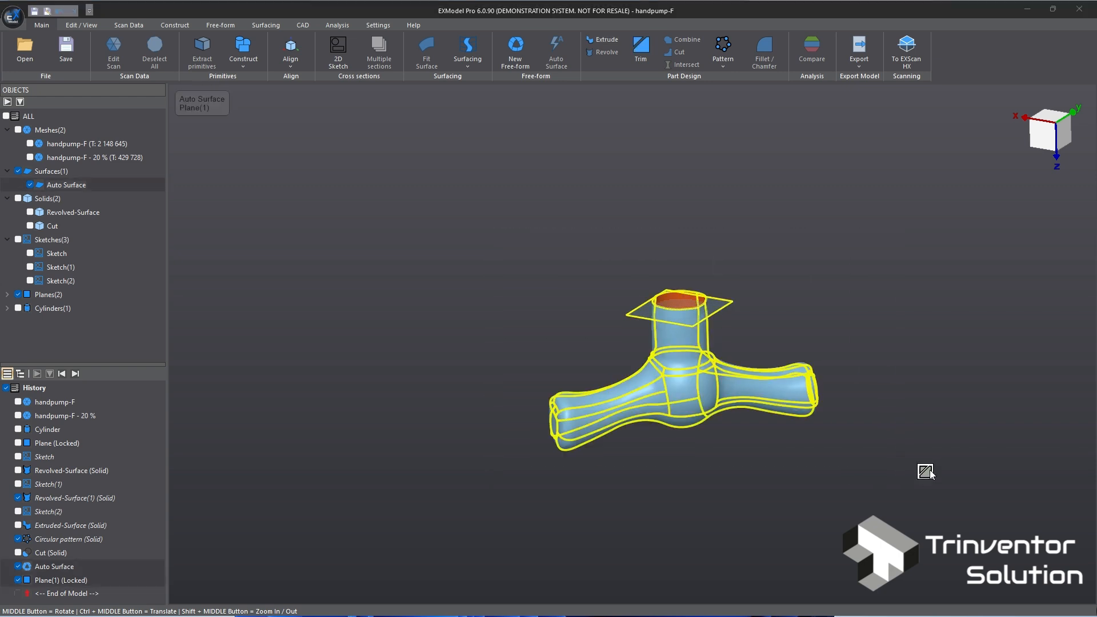
- Trim the Auto Surface with Plane(1) into a solid body and show the Cut solid with it
click(640, 50)
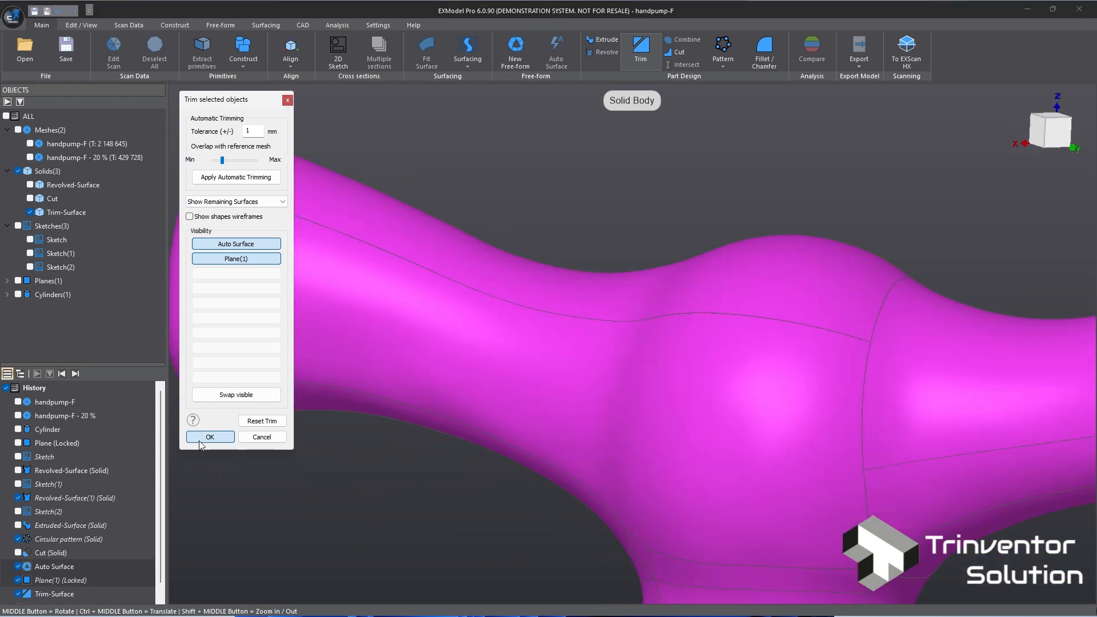
click(210, 436)
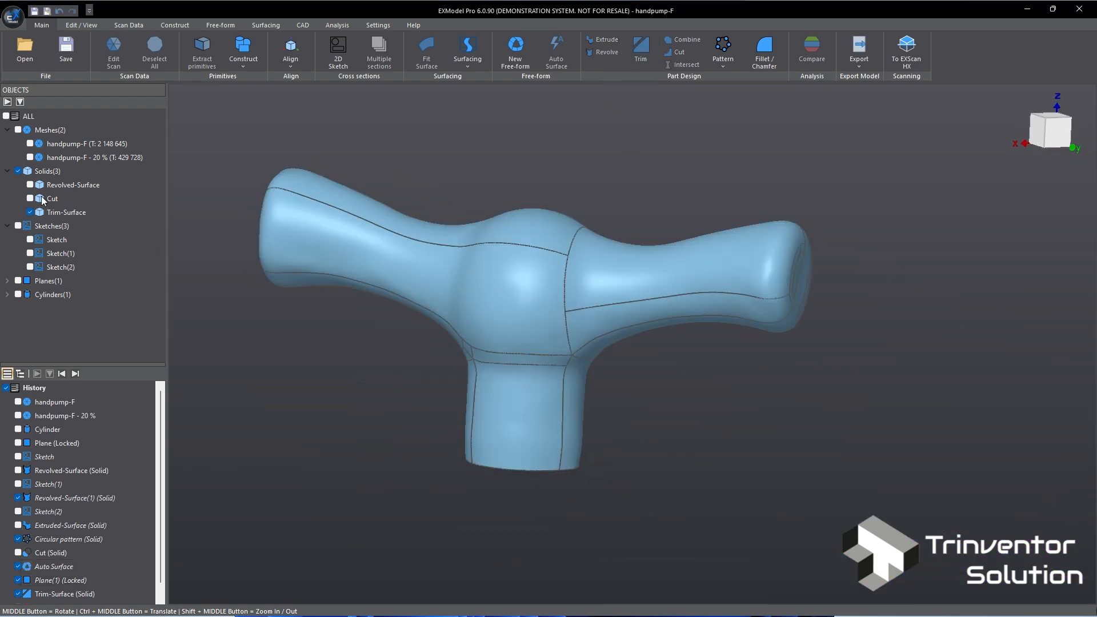
click(50, 199)
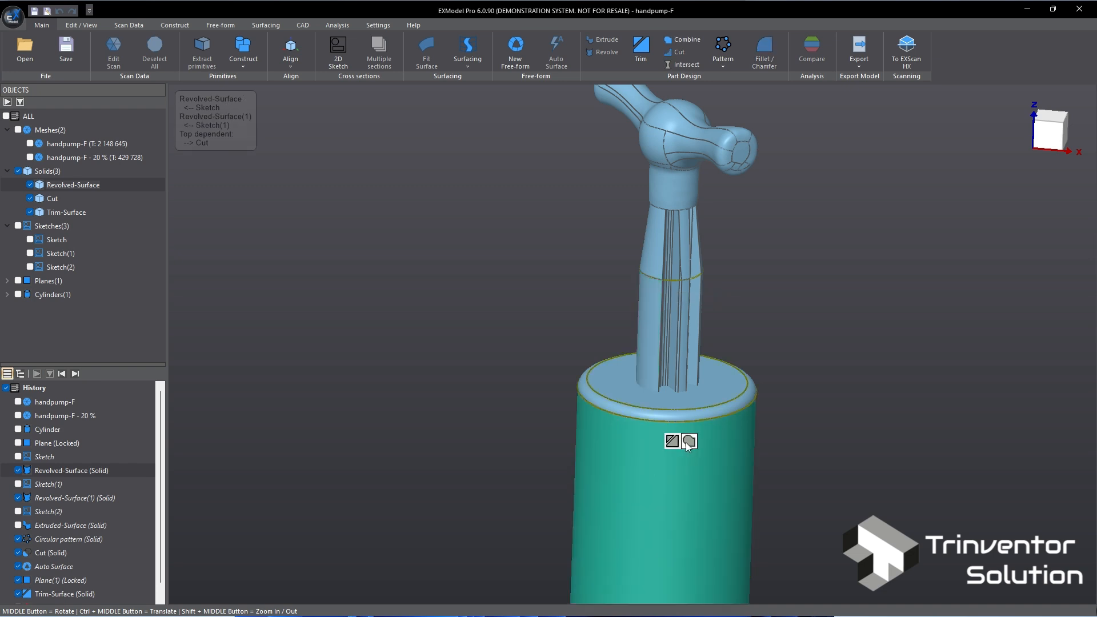
mouse_move(669, 255)
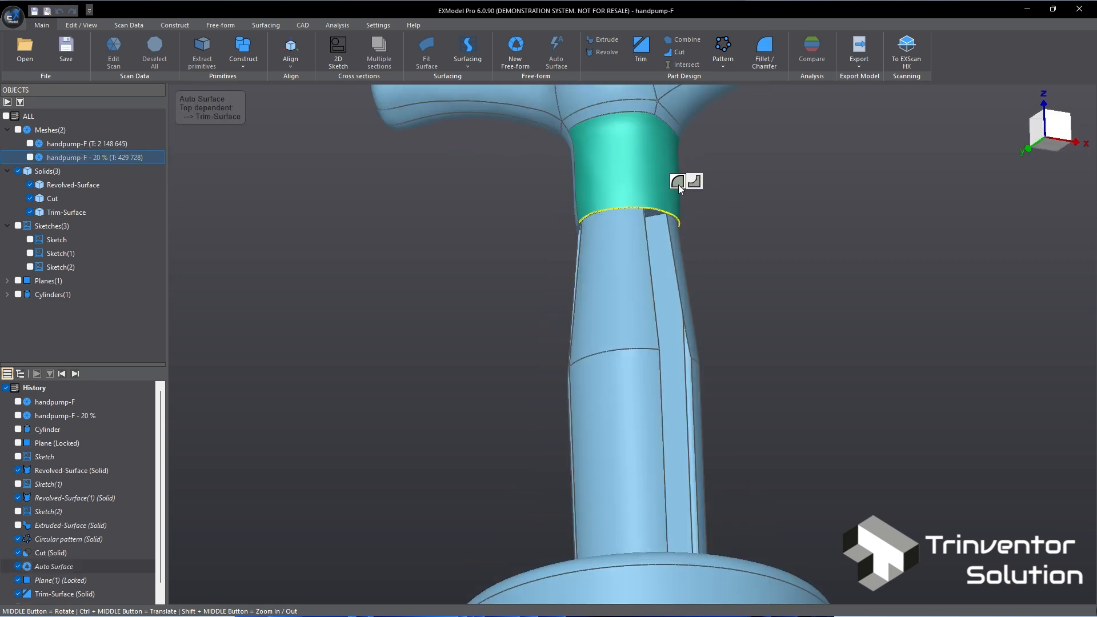
- Apply a 0.5 mm fillet to the edge where the handle meets the stick
click(764, 52)
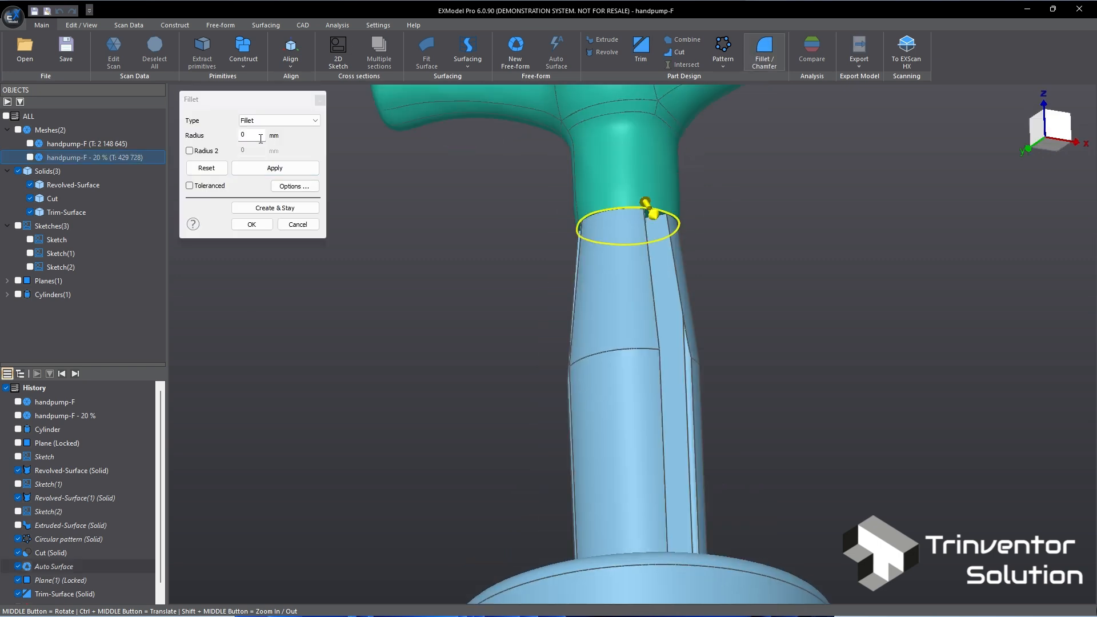
click(274, 168)
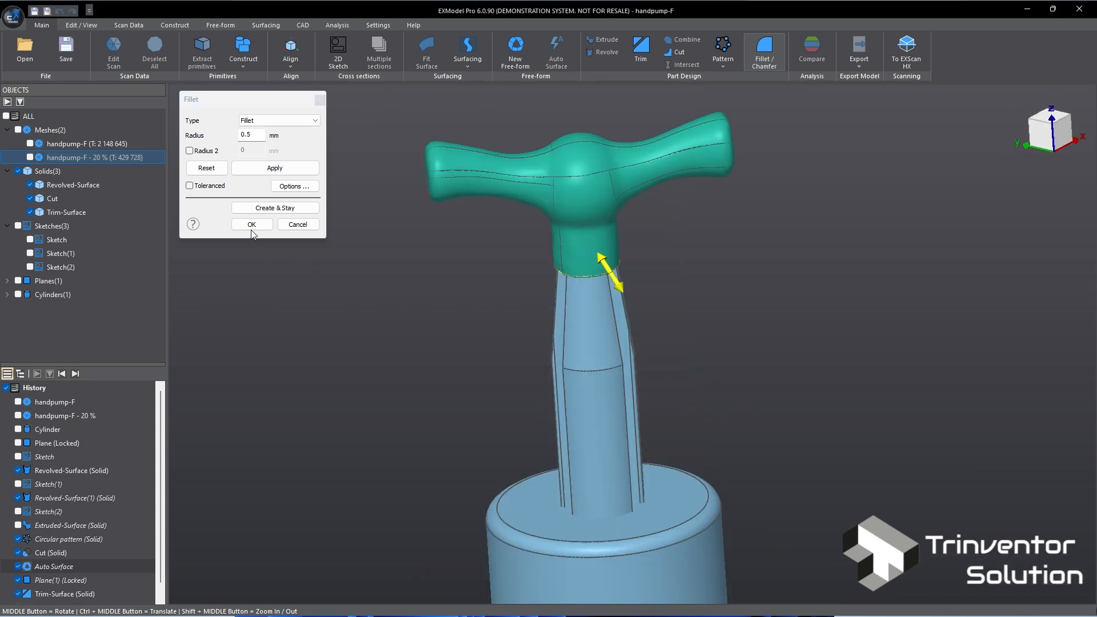
click(252, 224)
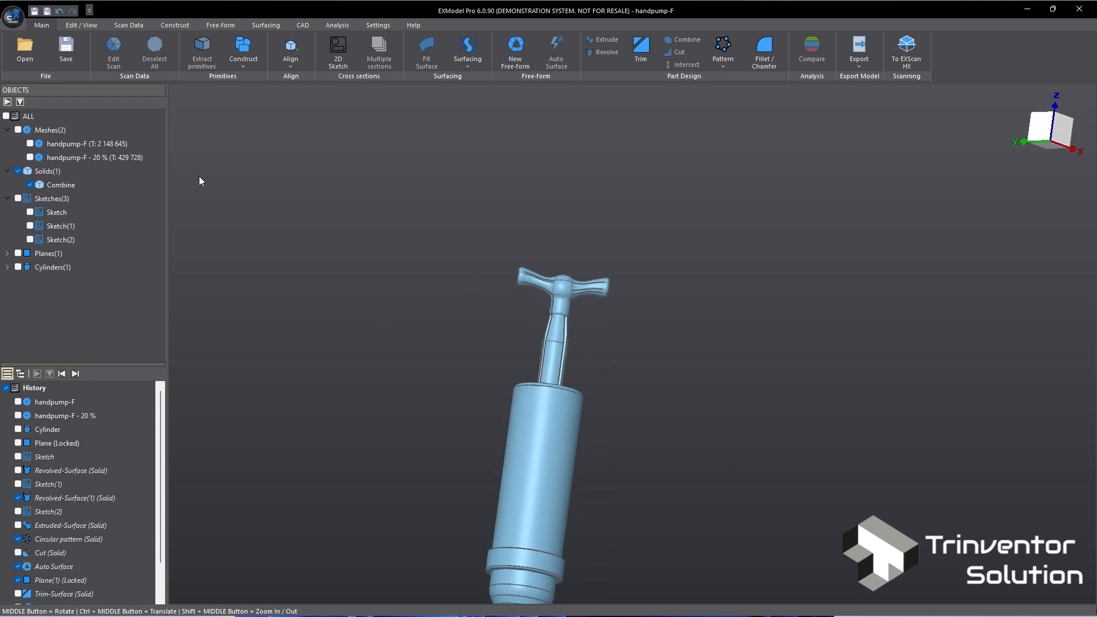
- Compare the combined solid against the 20% scan mesh at 0.1 mm tolerance, then hide the mesh
click(95, 156)
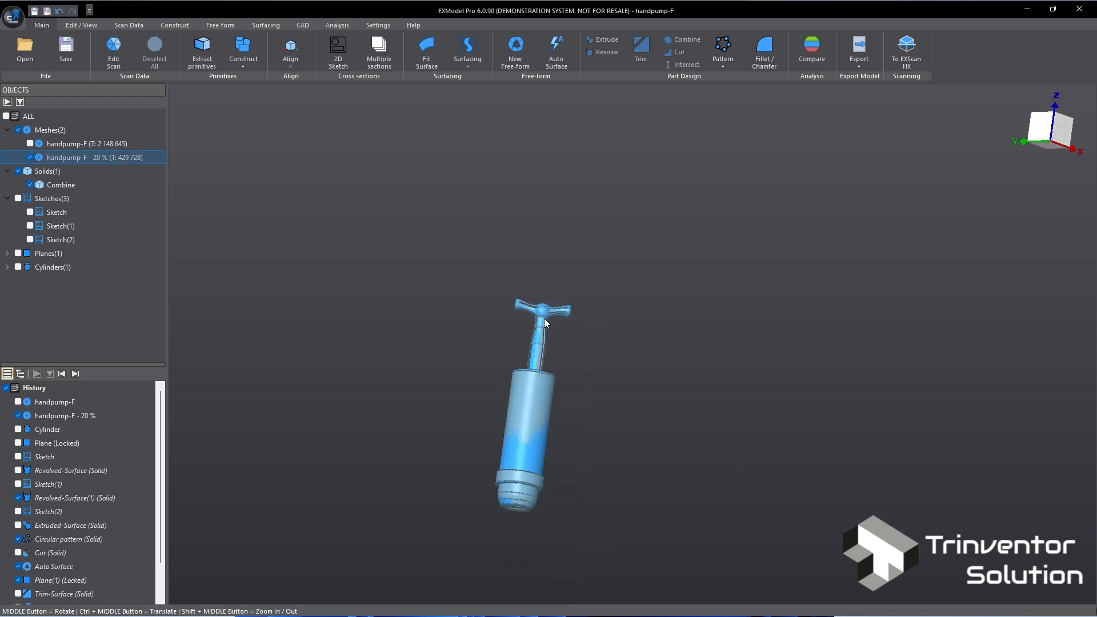
click(811, 51)
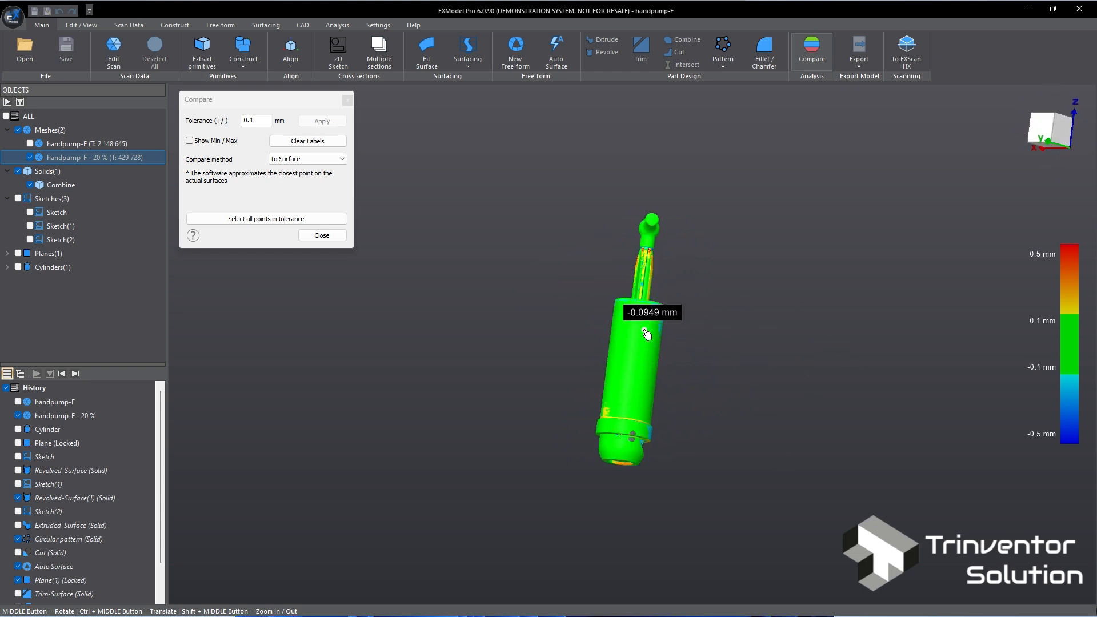
click(321, 236)
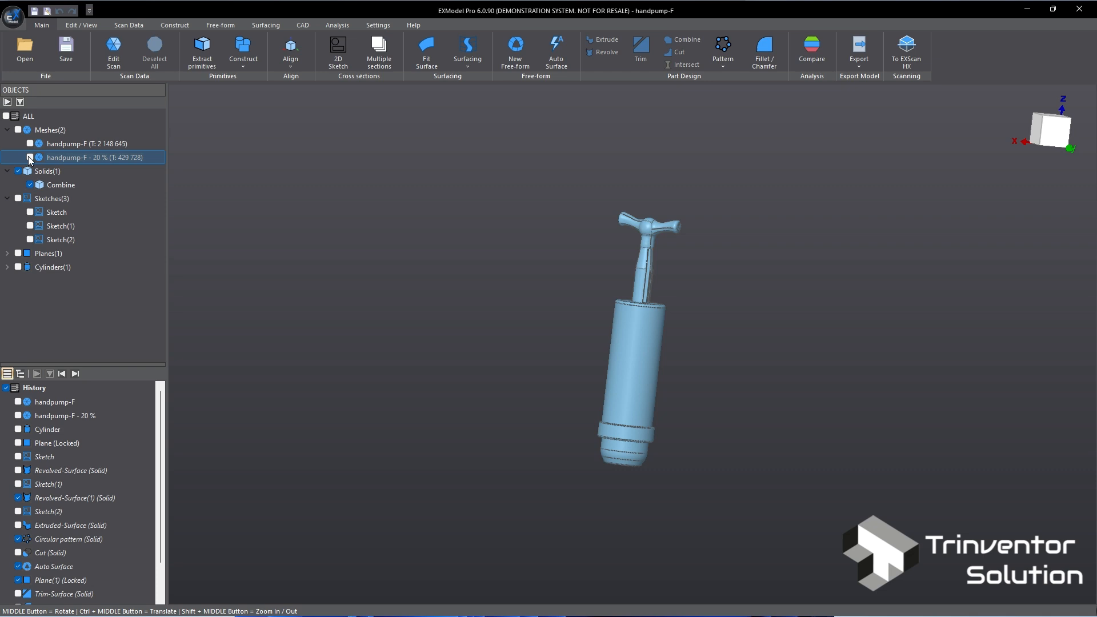
click(301, 25)
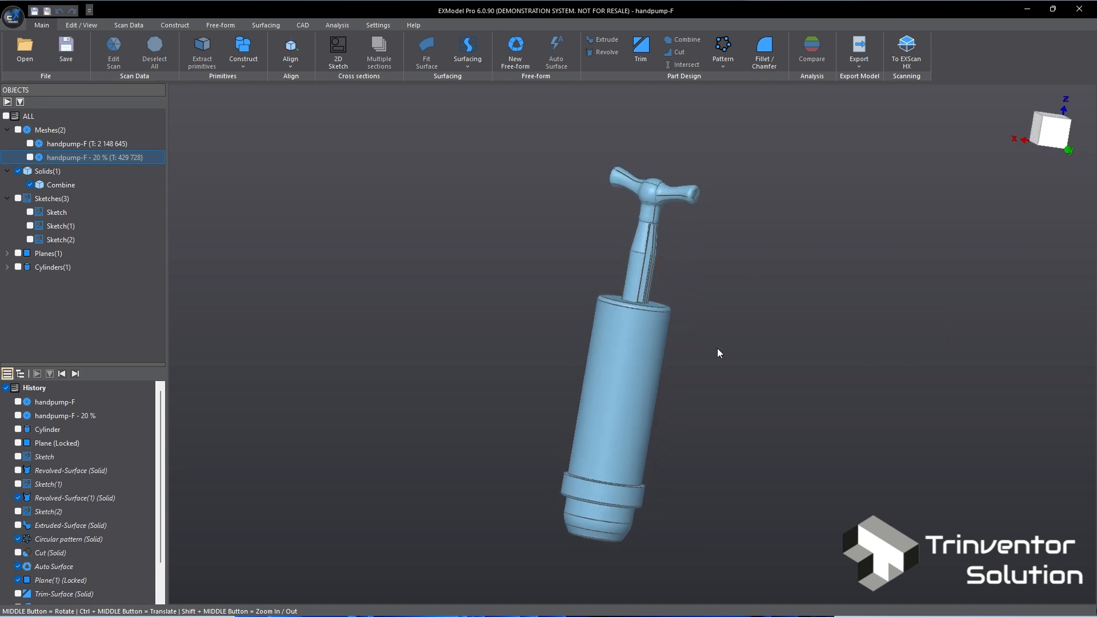
mouse_move(643, 255)
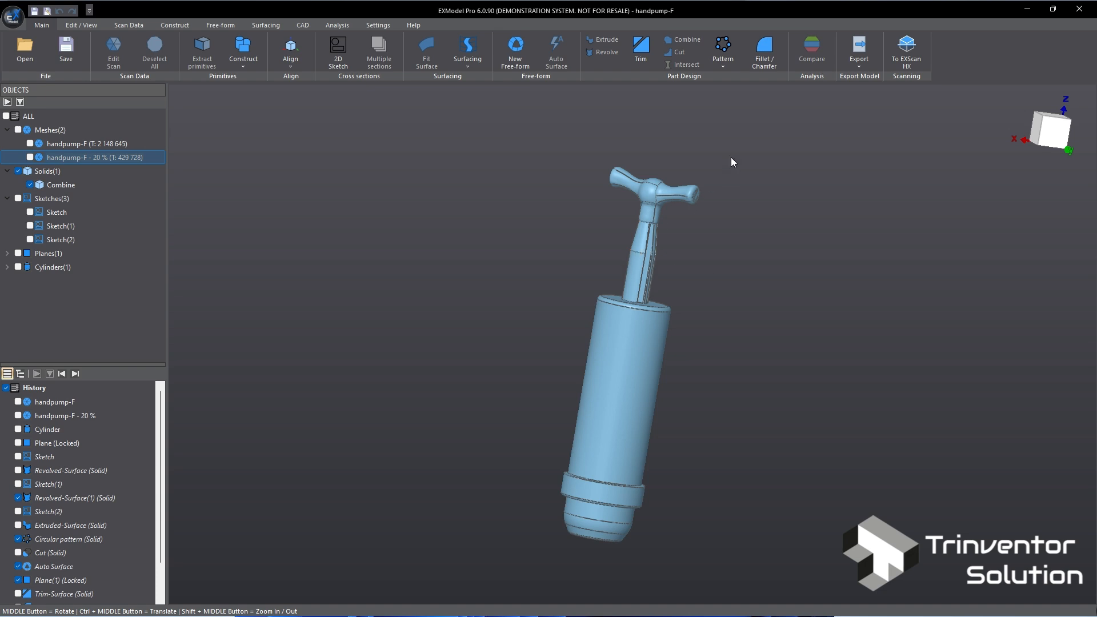
mouse_move(691, 194)
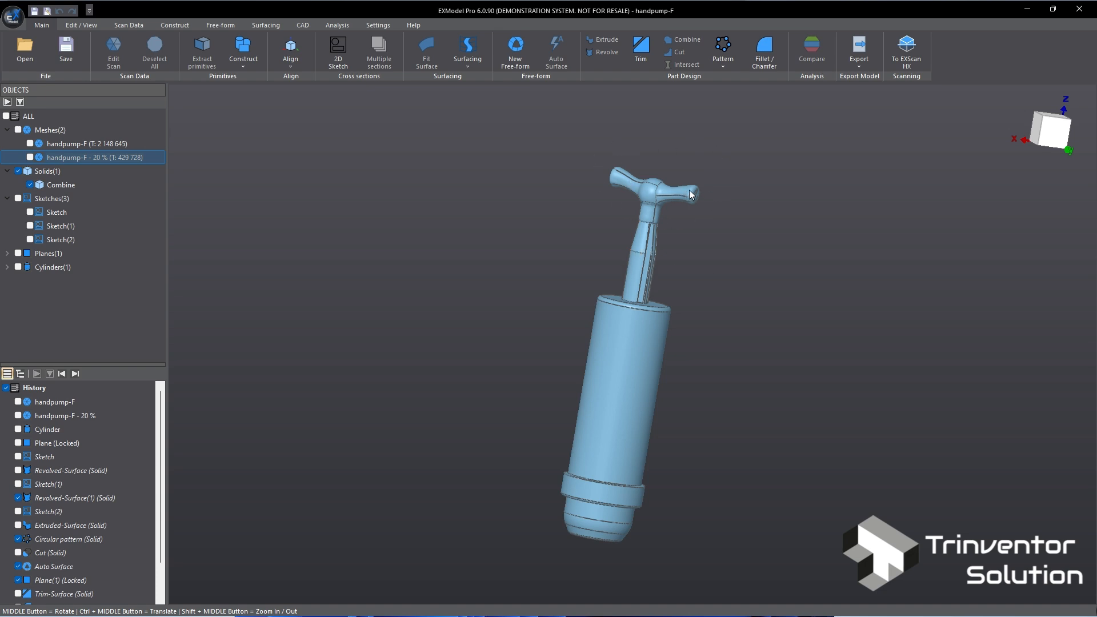